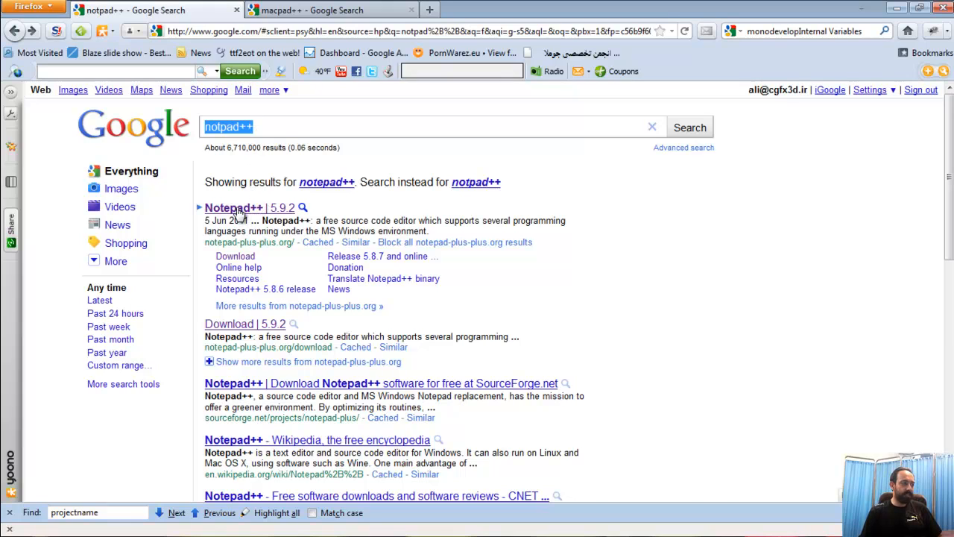
# Visit notepad-plus-plus.org, then the Macpad++ SourceForge project page in Firefox
pyautogui.click(250, 207)
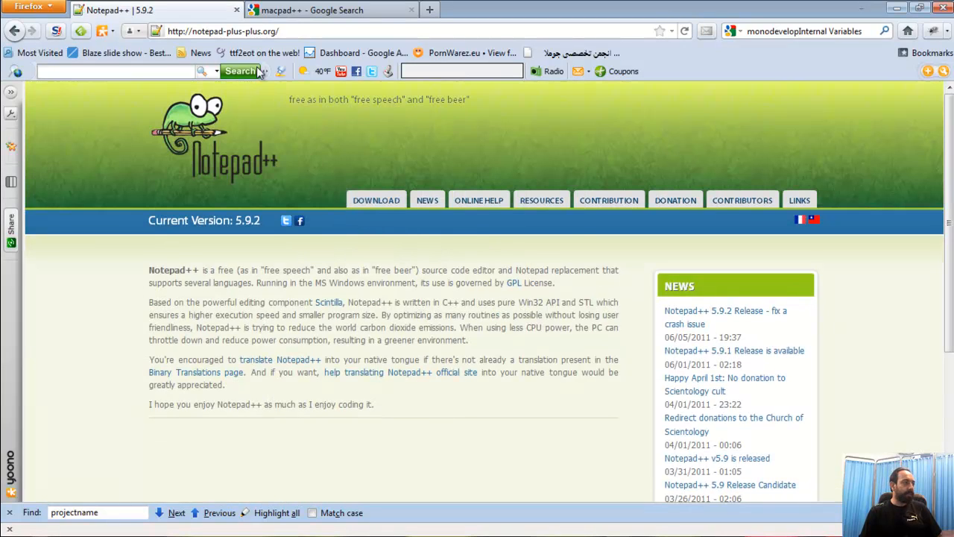
pyautogui.click(331, 10)
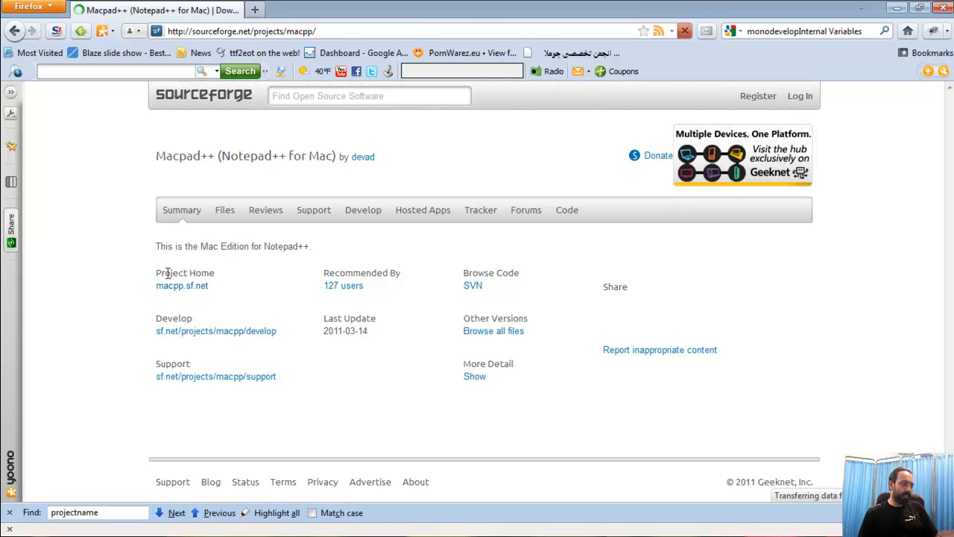
pyautogui.click(182, 285)
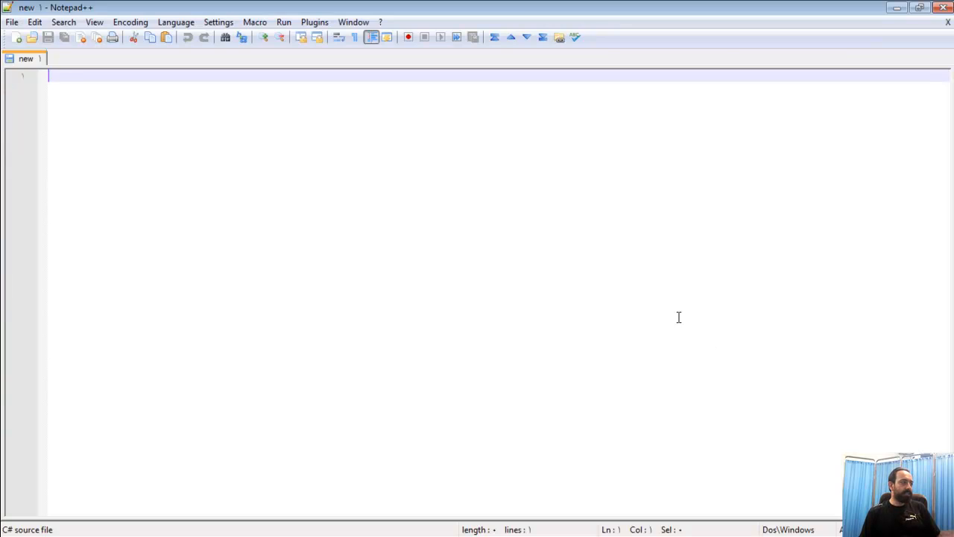
pyautogui.moveTo(269, 78)
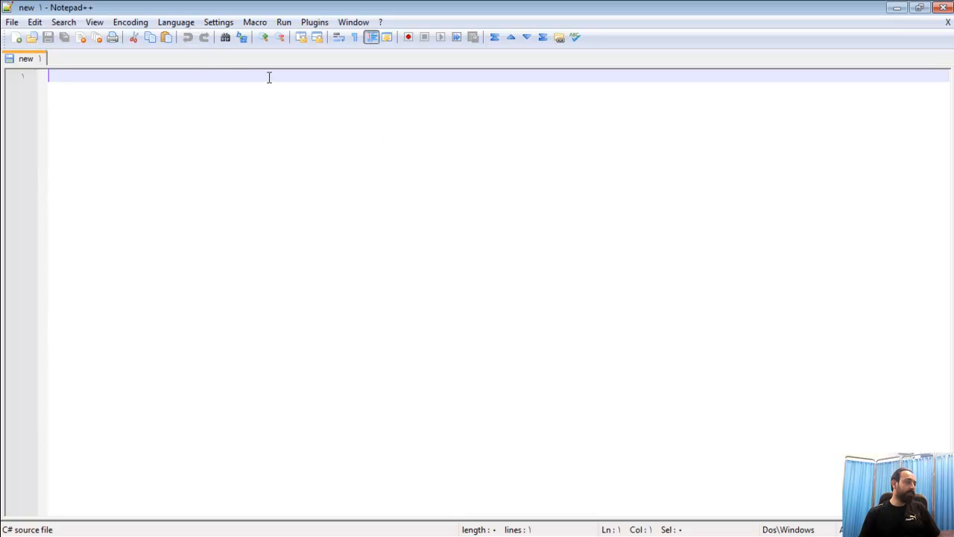
pyautogui.click(176, 22)
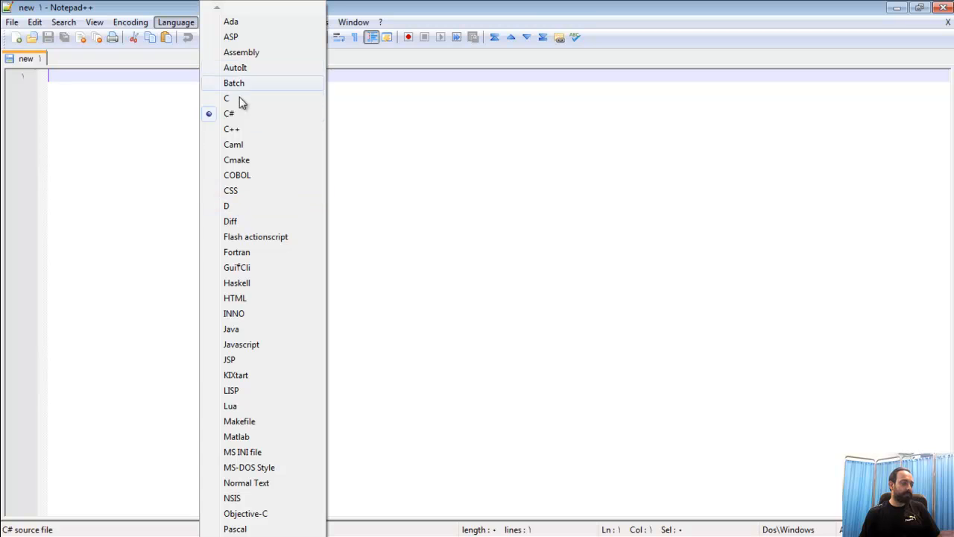
pyautogui.moveTo(235, 68)
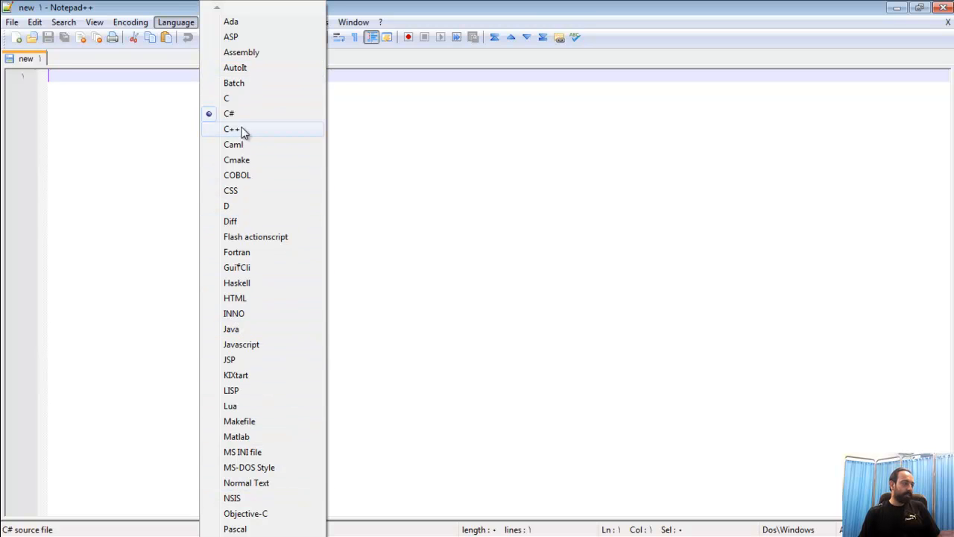
pyautogui.moveTo(249, 252)
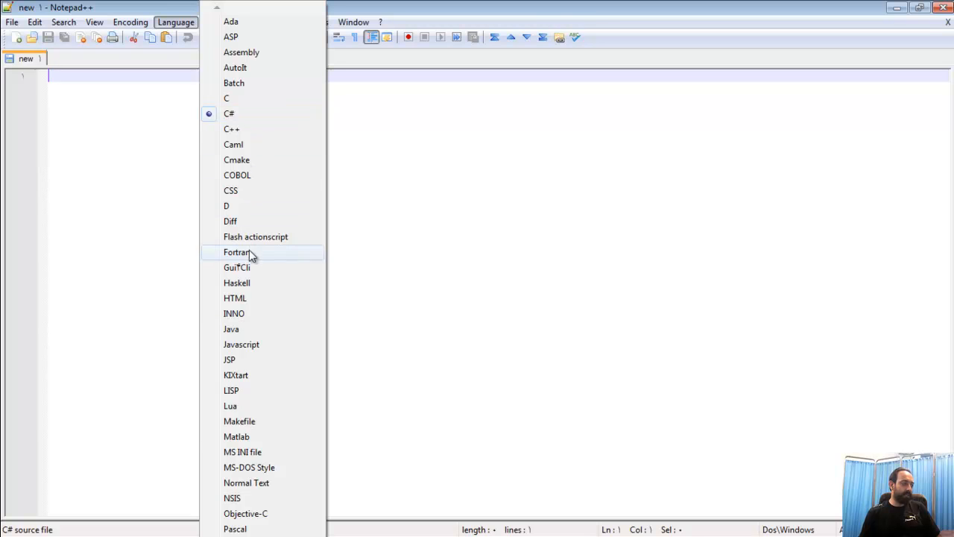
pyautogui.moveTo(399, 124)
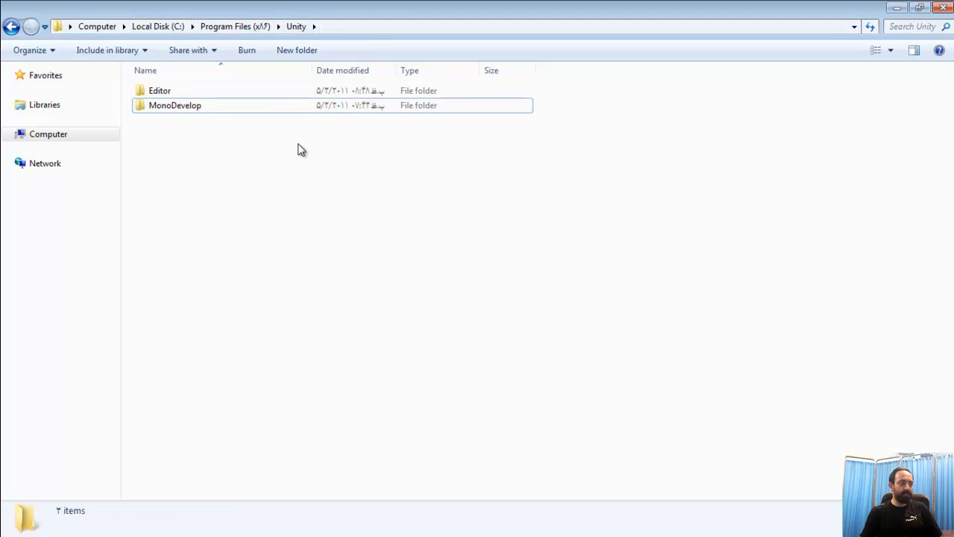
pyautogui.moveTo(156, 126)
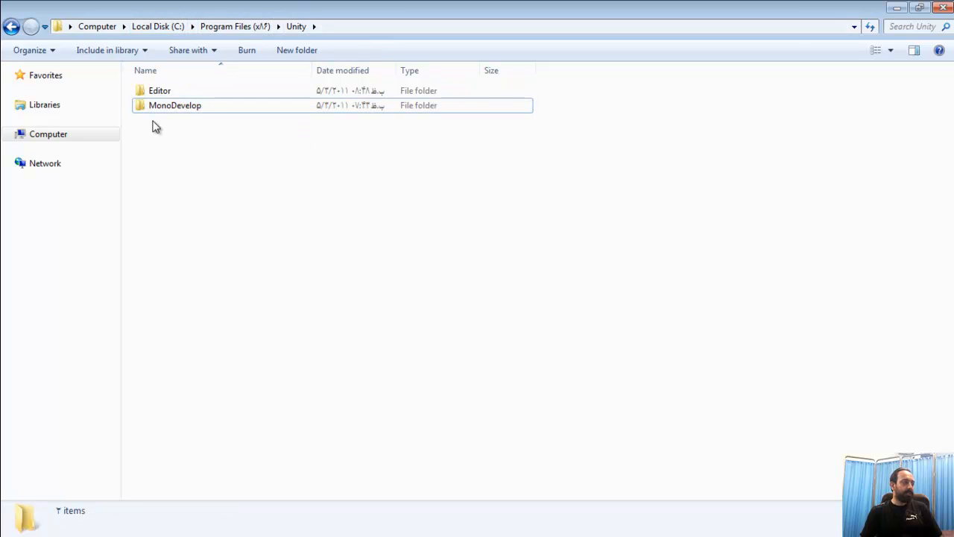
pyautogui.moveTo(208, 257)
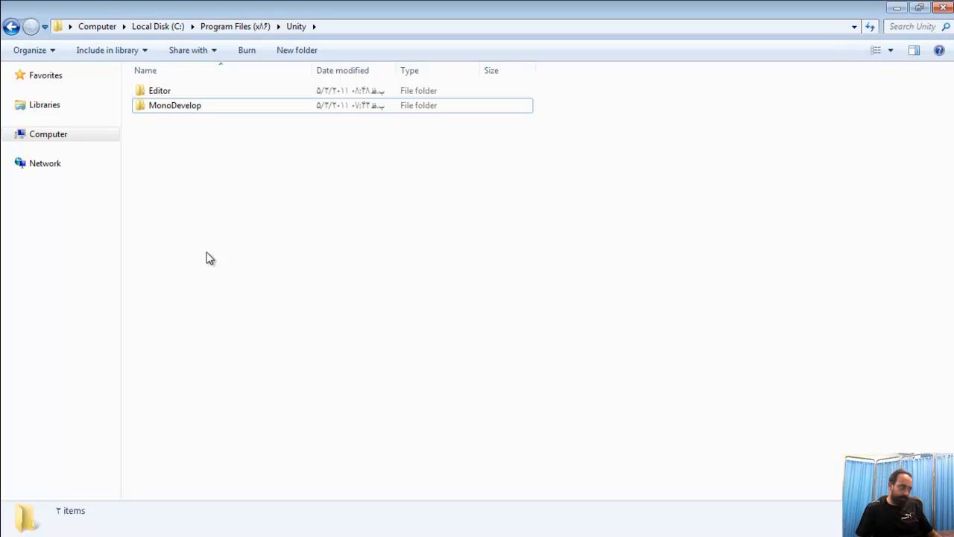
# Open NewBehaviourScript.cs from Unity's Editor\Data\Resources folder in Notepad++
pyautogui.click(159, 90)
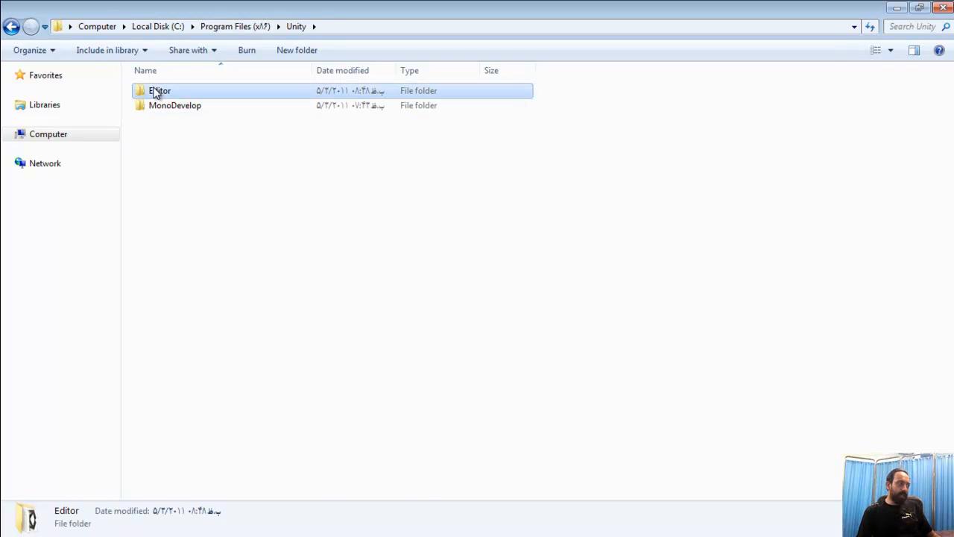
pyautogui.doubleClick(159, 90)
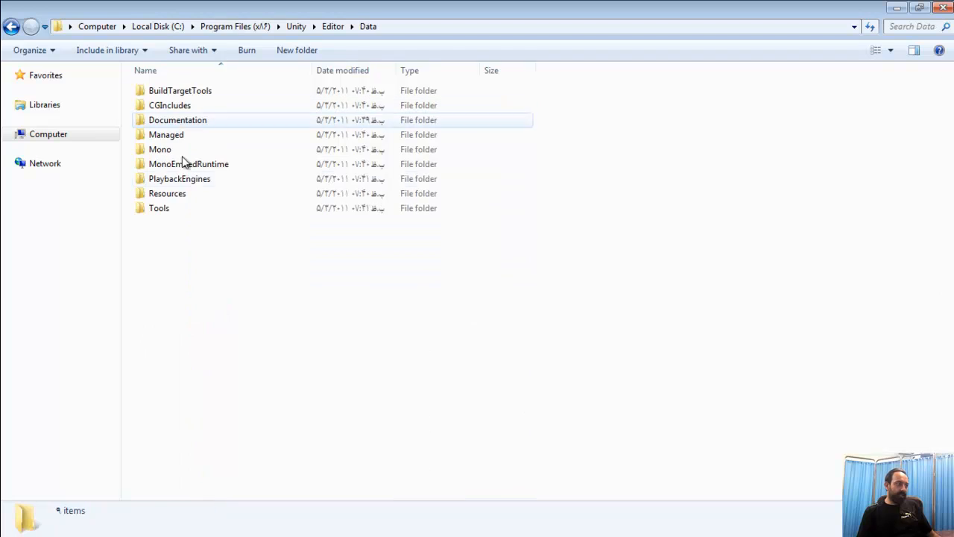
pyautogui.doubleClick(167, 194)
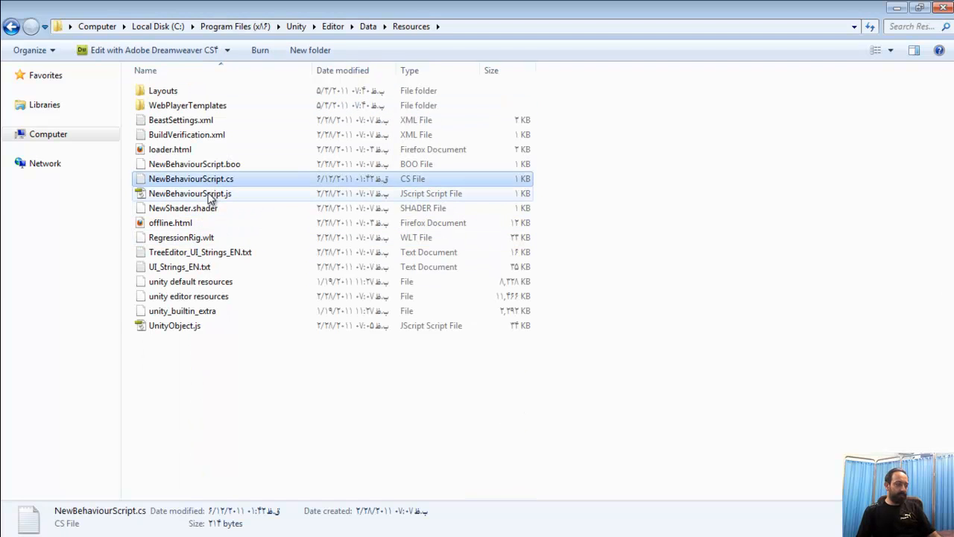
pyautogui.click(190, 193)
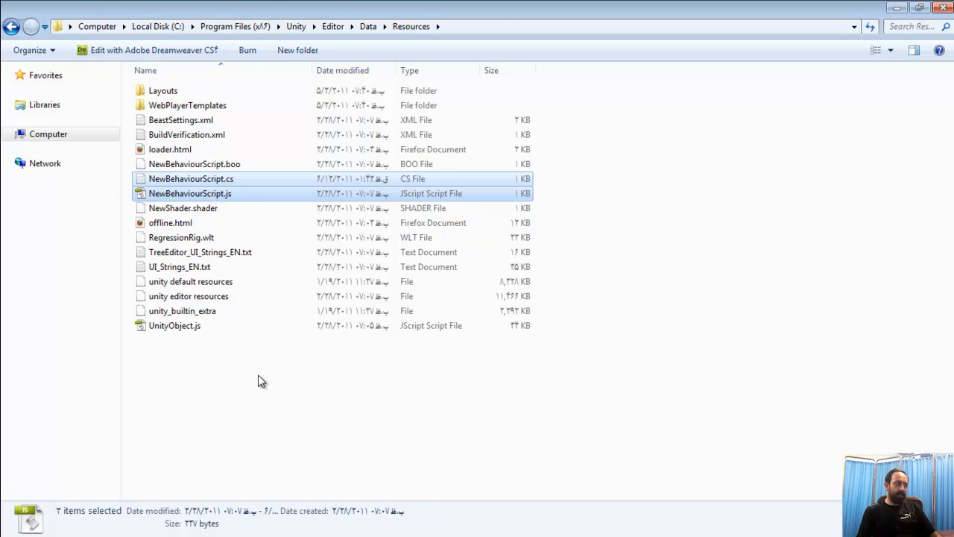
pyautogui.moveTo(330, 402)
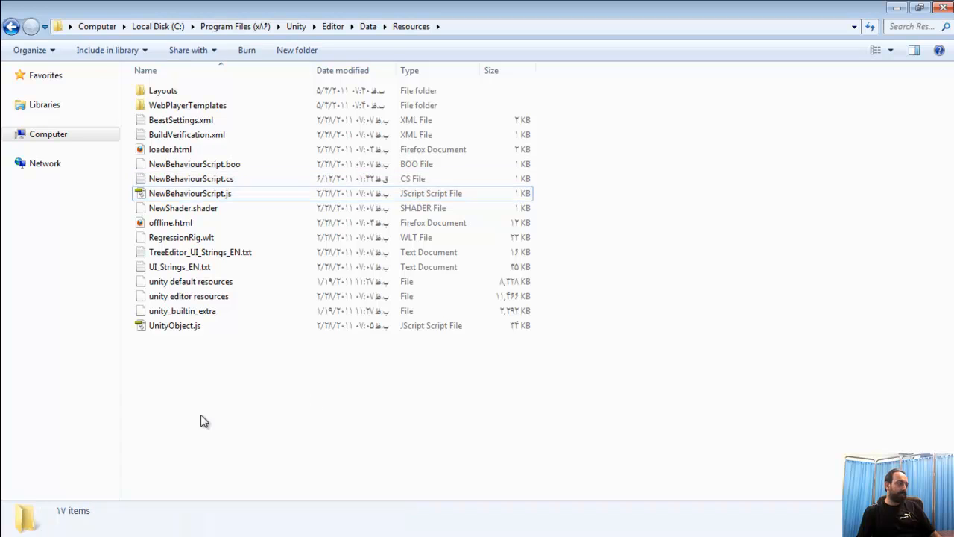
pyautogui.rightClick(191, 179)
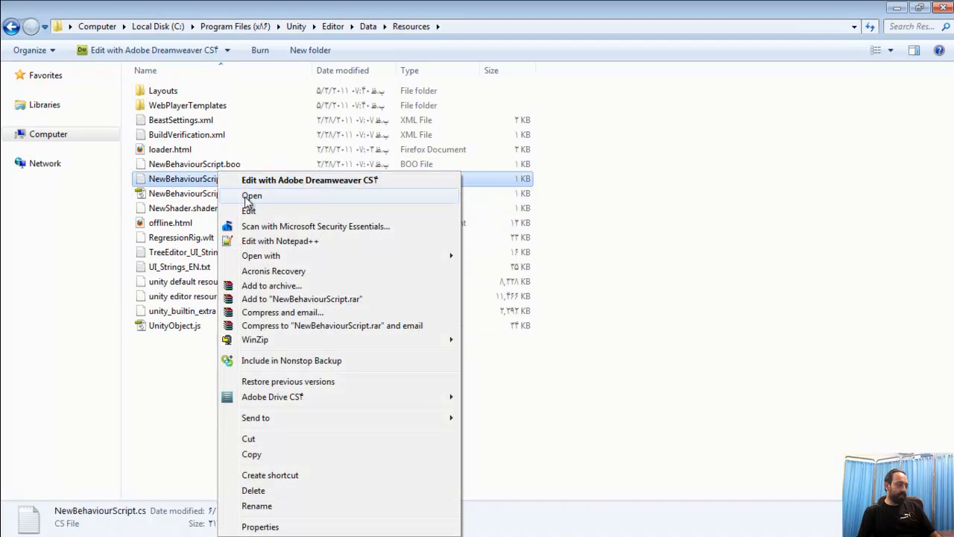
pyautogui.click(280, 240)
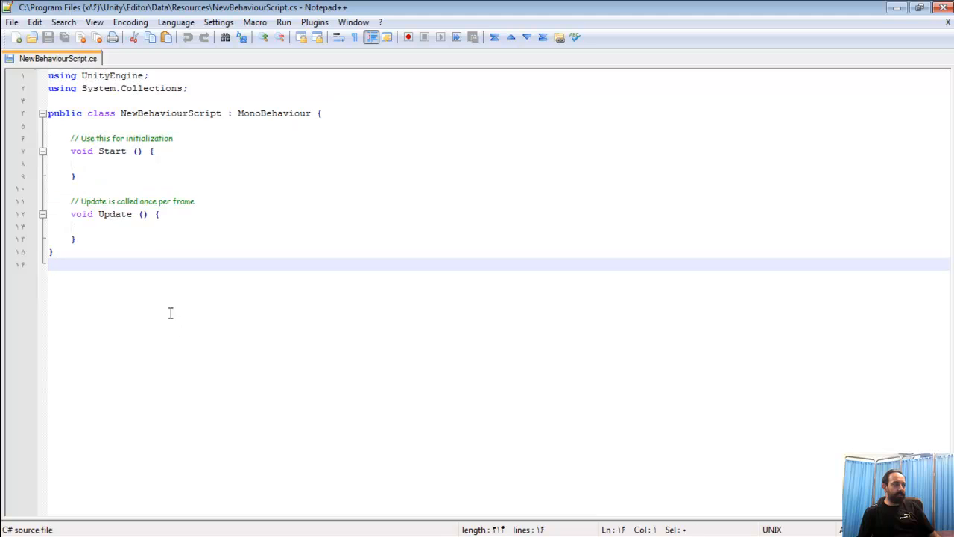
# Insert an empty void Awake() method above Start in the script template
pyautogui.press('ctrl+a')
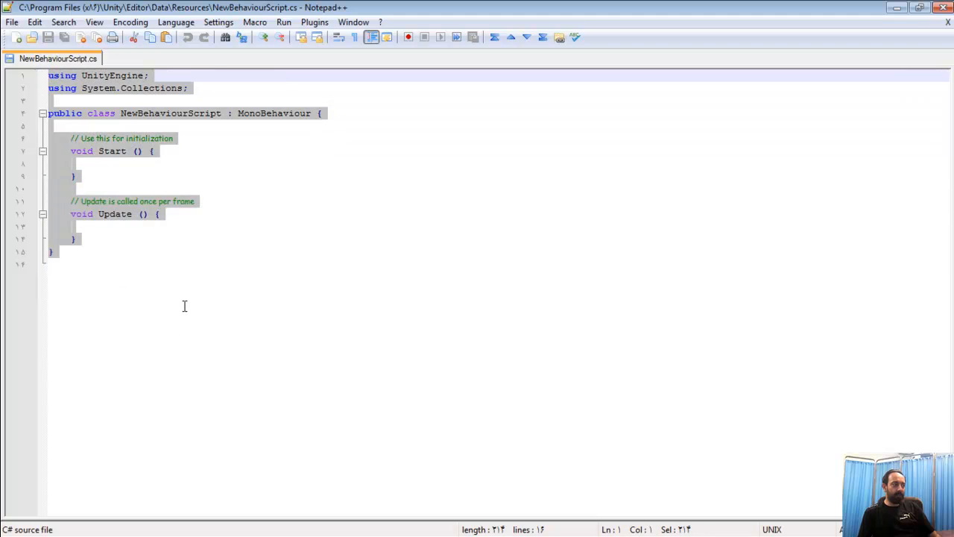
pyautogui.click(165, 264)
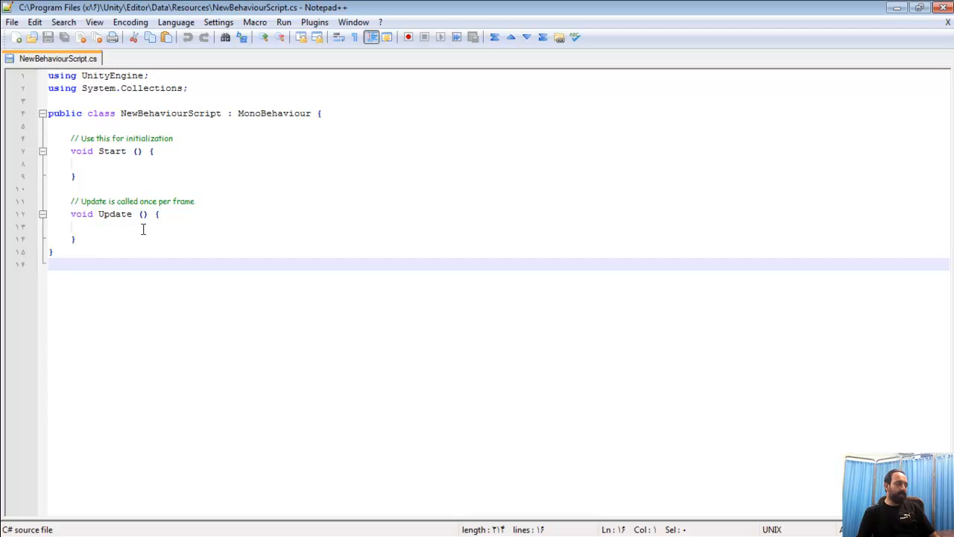
pyautogui.moveTo(143, 229)
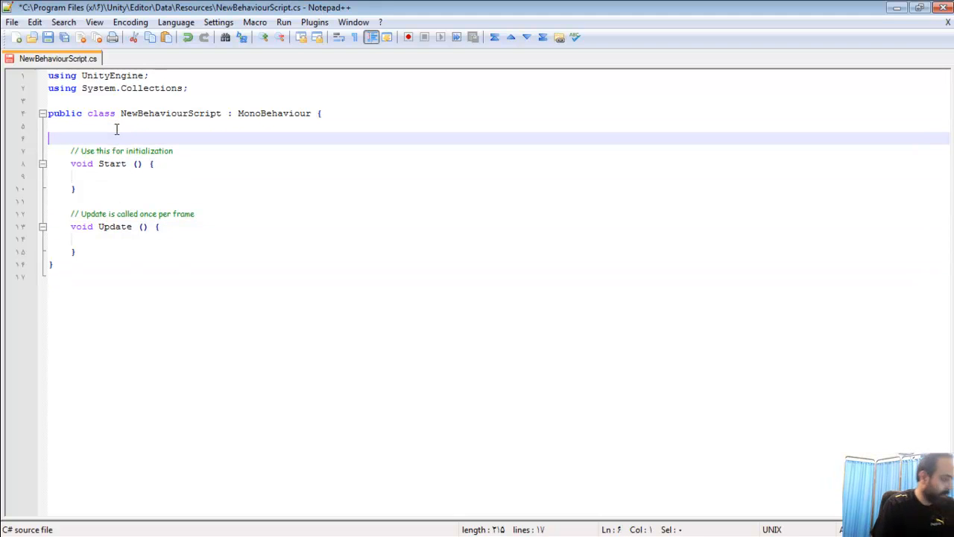
pyautogui.write('void')
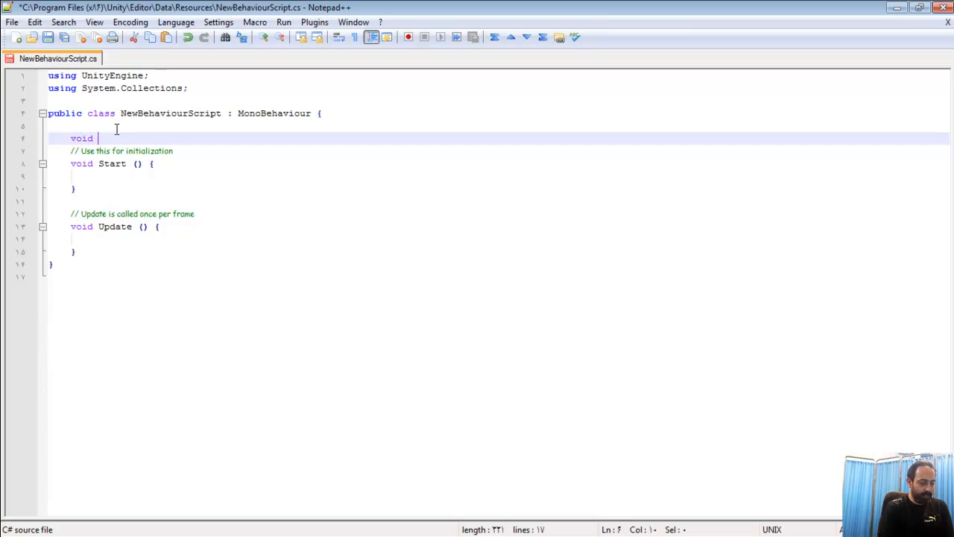
pyautogui.write('Awa')
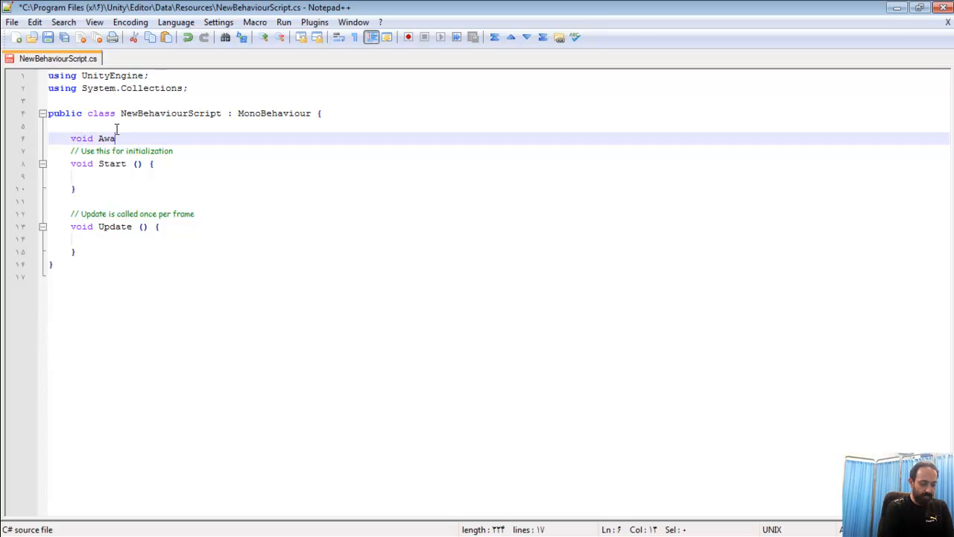
pyautogui.write('ke ()')
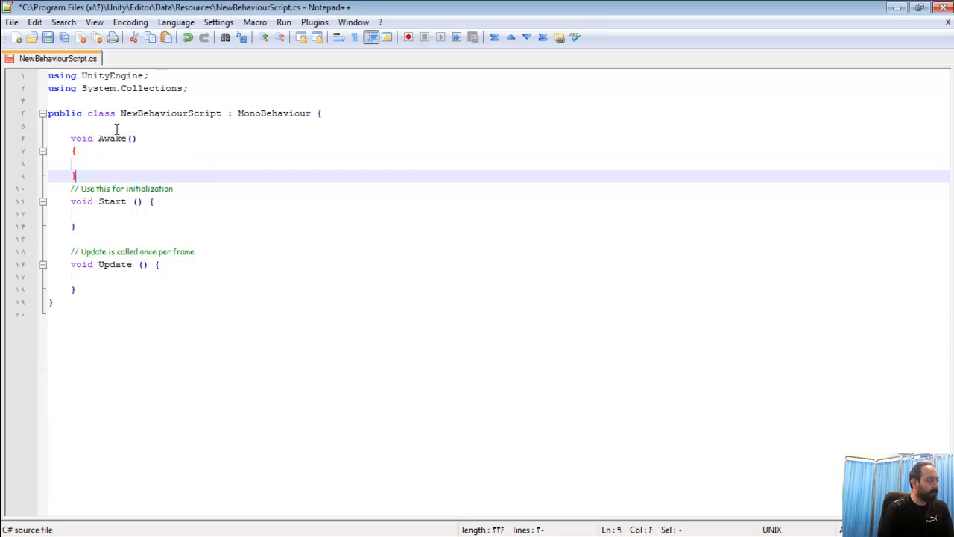
pyautogui.click(139, 201)
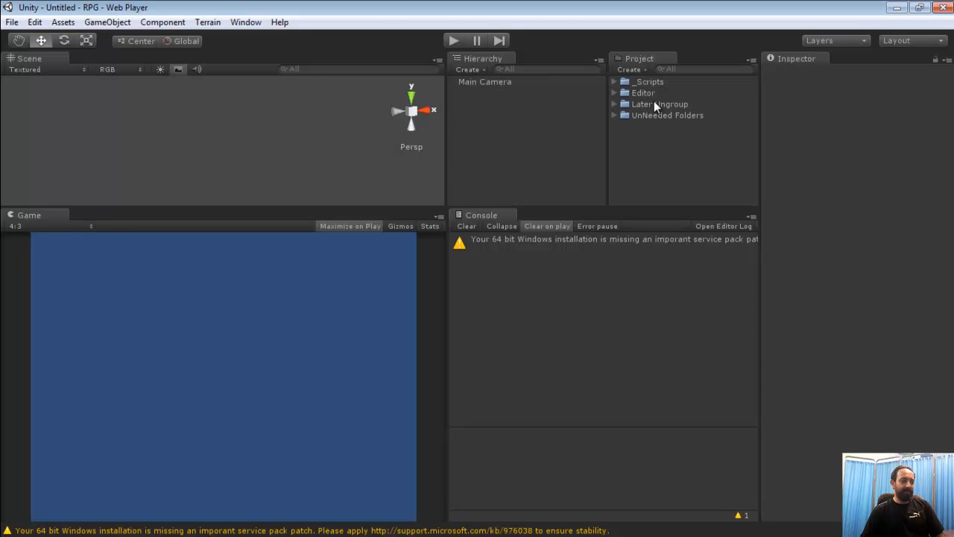
# Create a new C Sharp Script in the _Scripts folder via its right-click menu
pyautogui.click(659, 104)
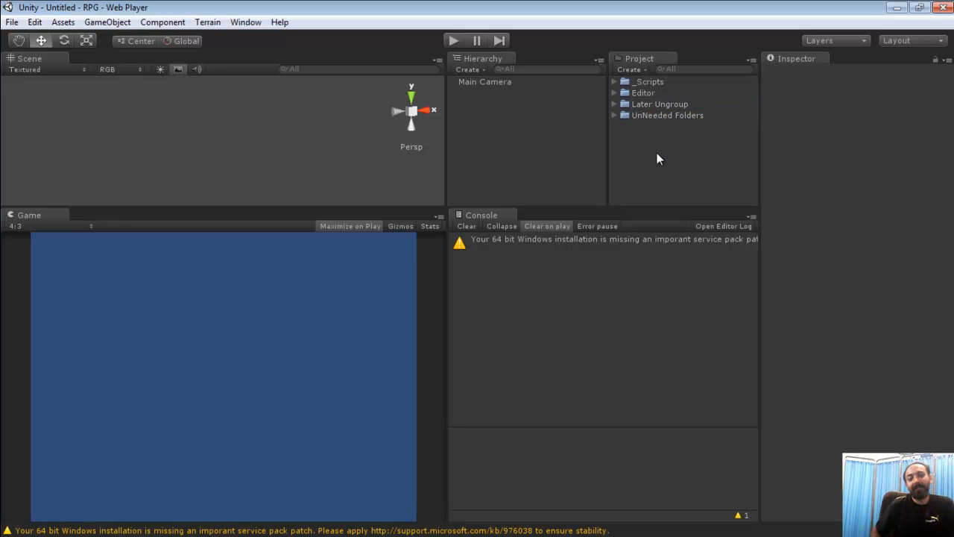
pyautogui.moveTo(635, 147)
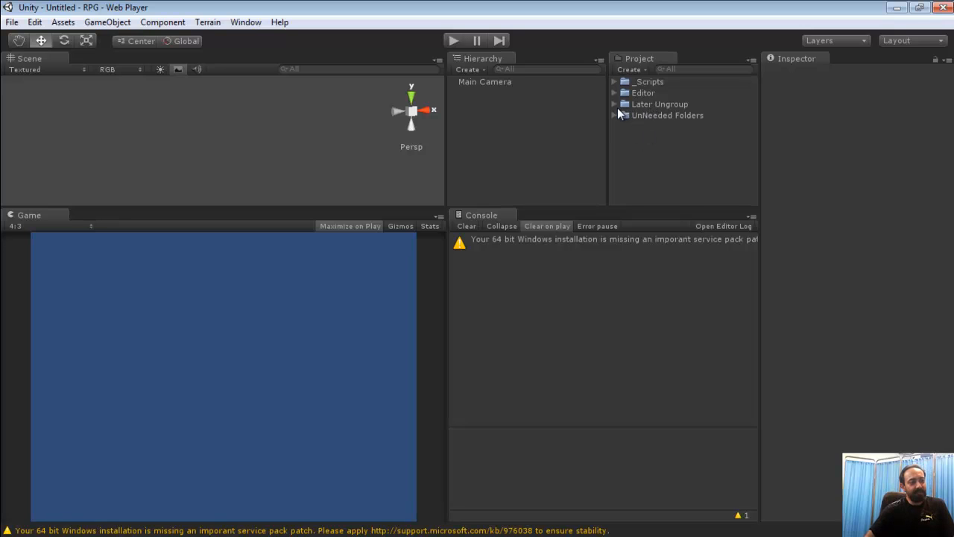
pyautogui.moveTo(614, 117)
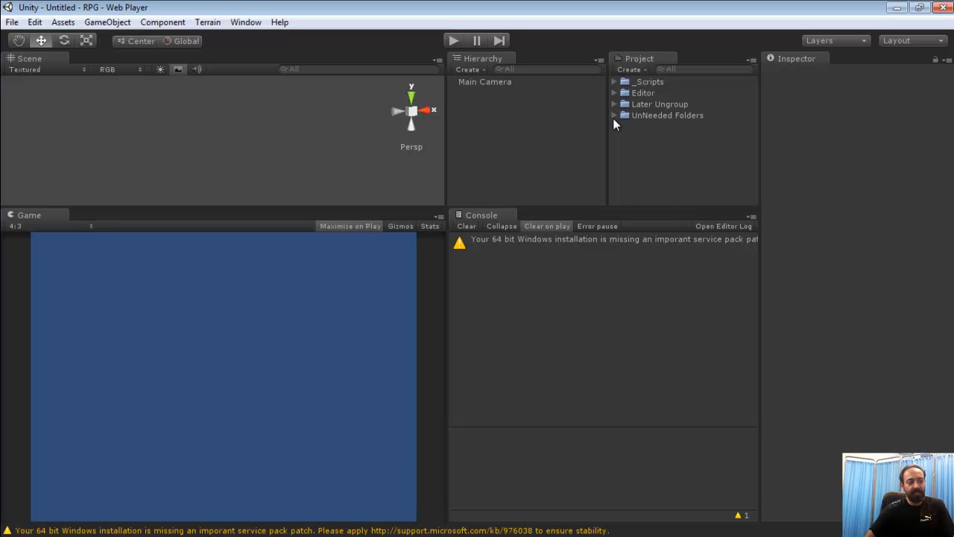
pyautogui.moveTo(669, 161)
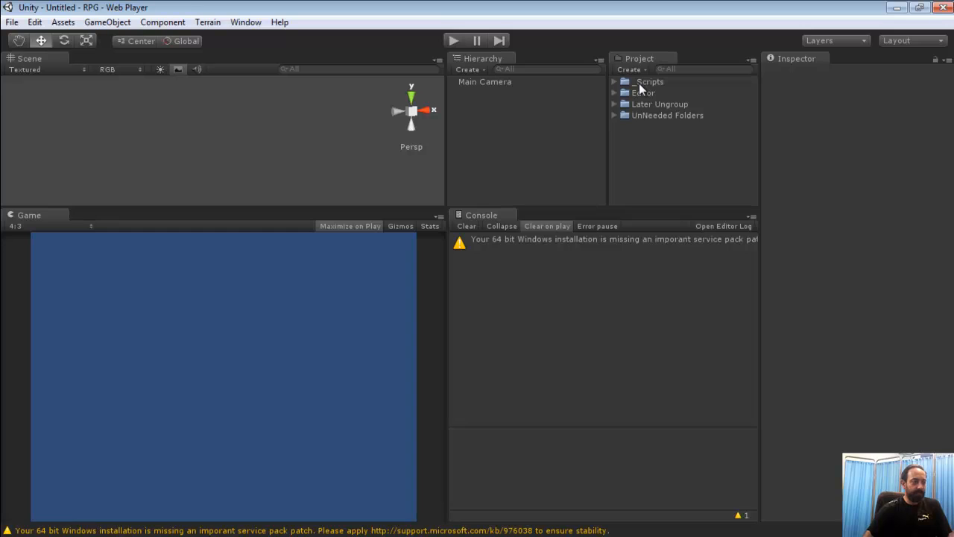
pyautogui.rightClick(650, 82)
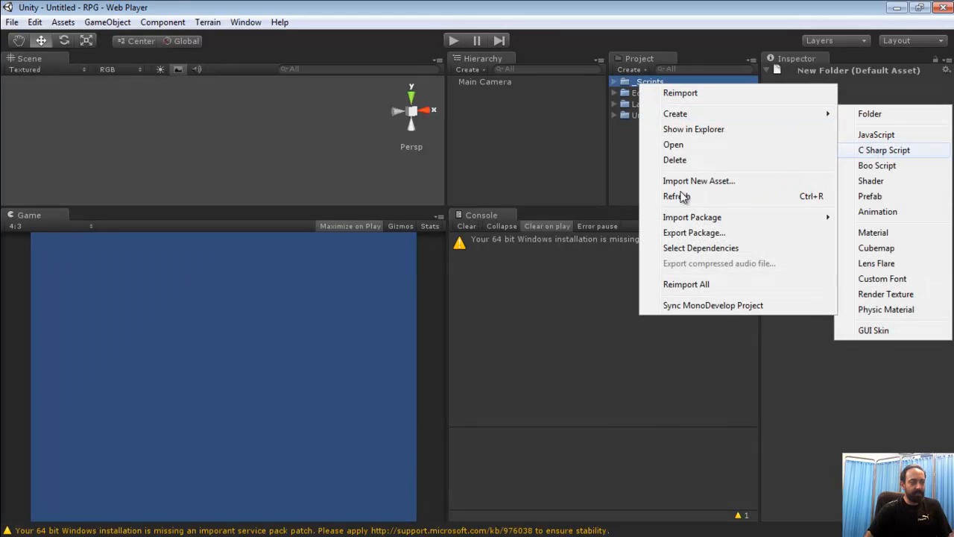
pyautogui.click(885, 149)
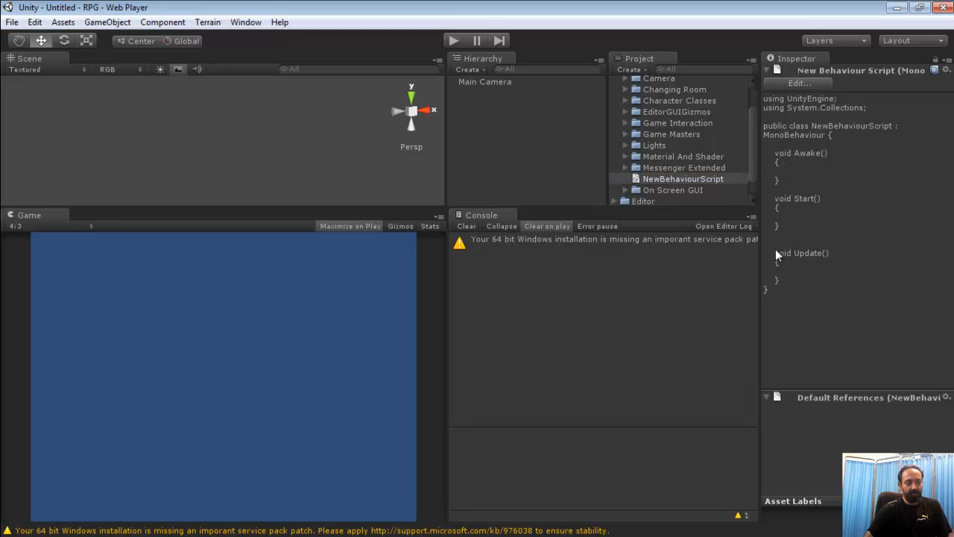
pyautogui.moveTo(818, 129)
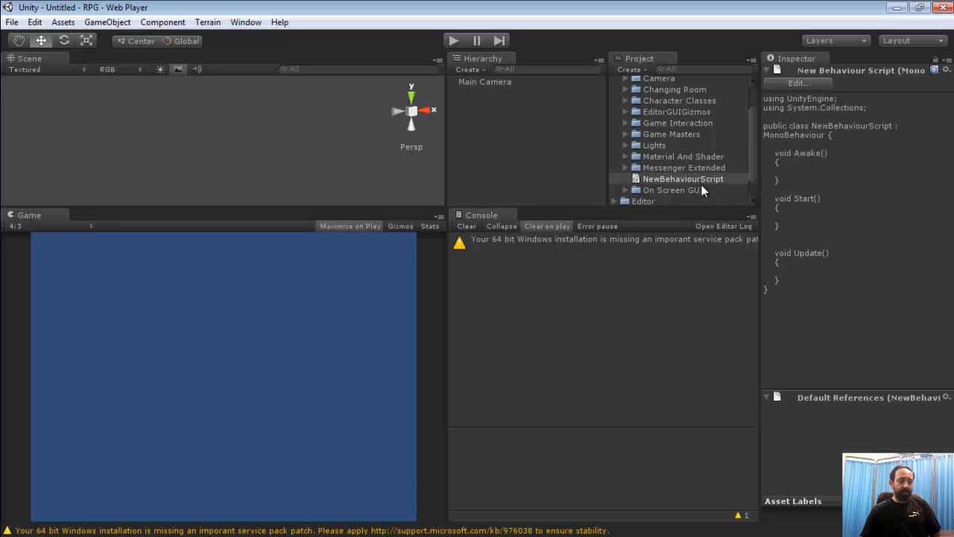
pyautogui.moveTo(505, 406)
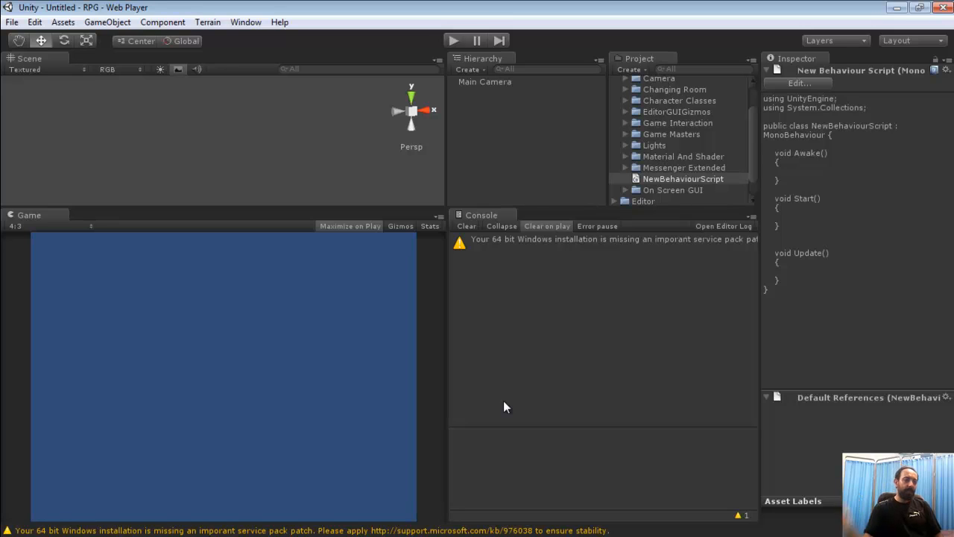
pyautogui.moveTo(811, 119)
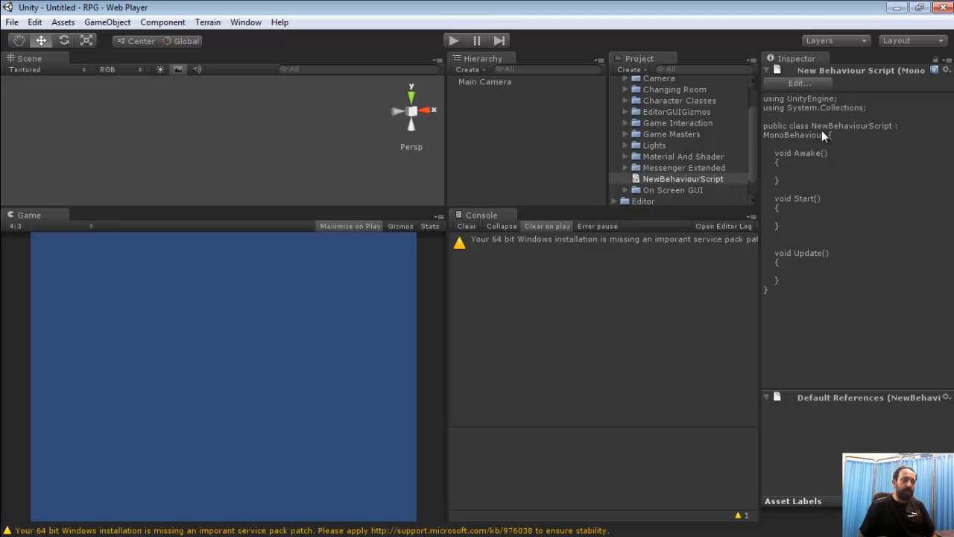
pyautogui.moveTo(856, 327)
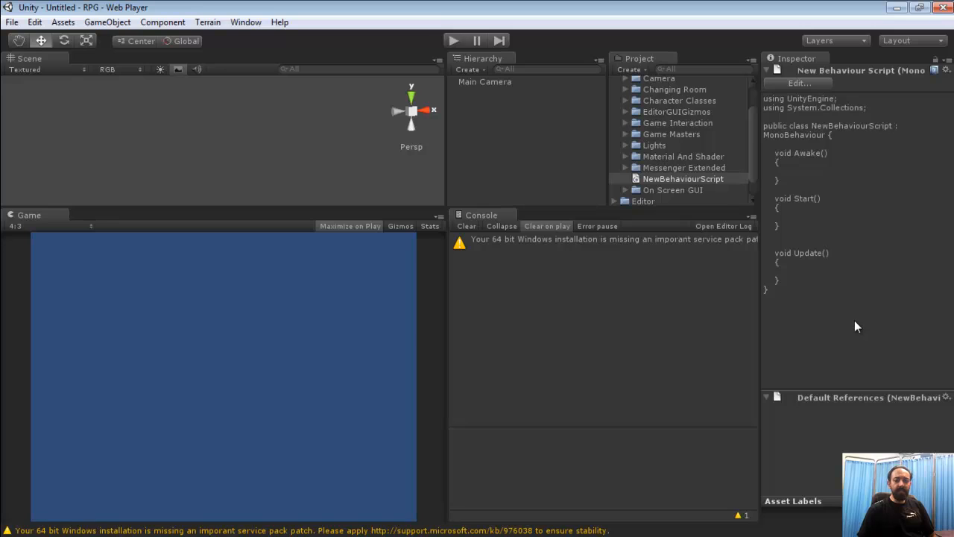
pyautogui.moveTo(811, 176)
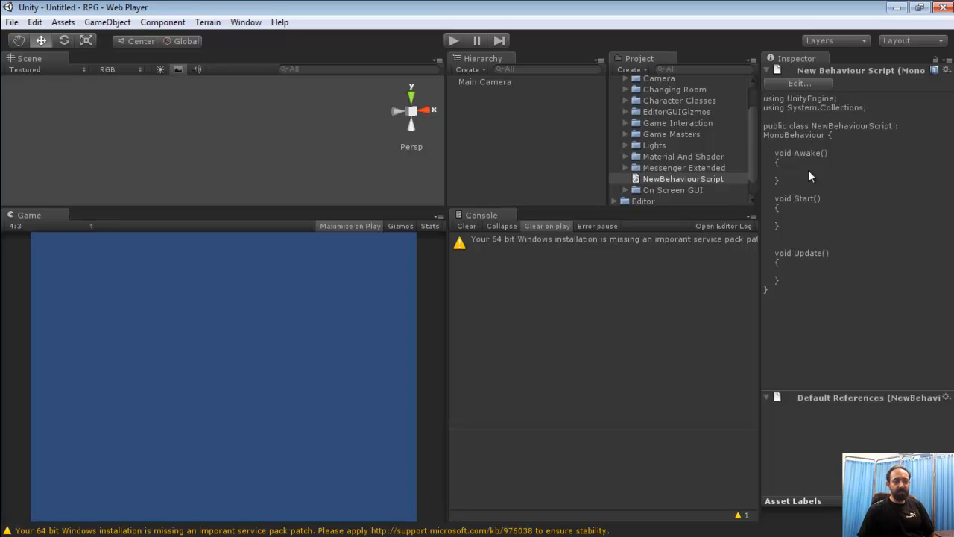
pyautogui.moveTo(732, 337)
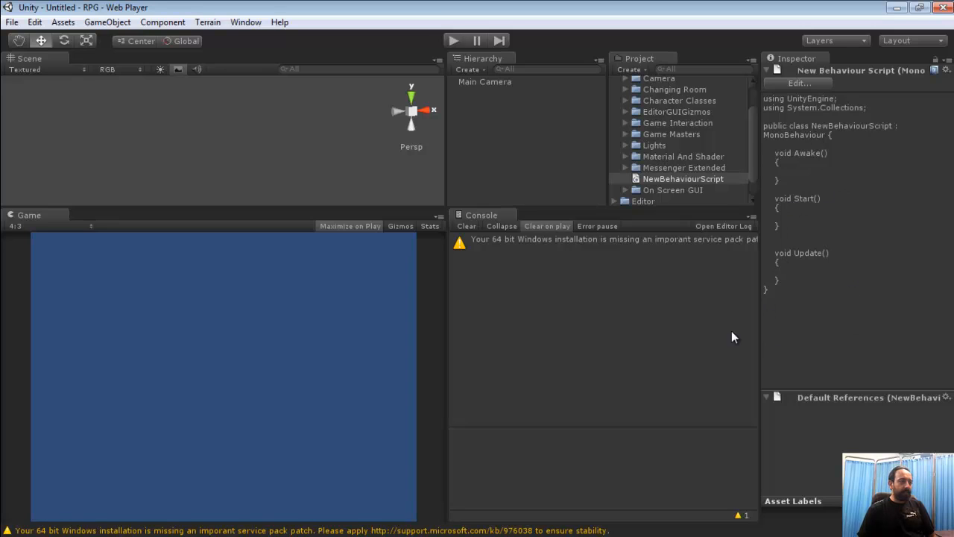
pyautogui.moveTo(812, 318)
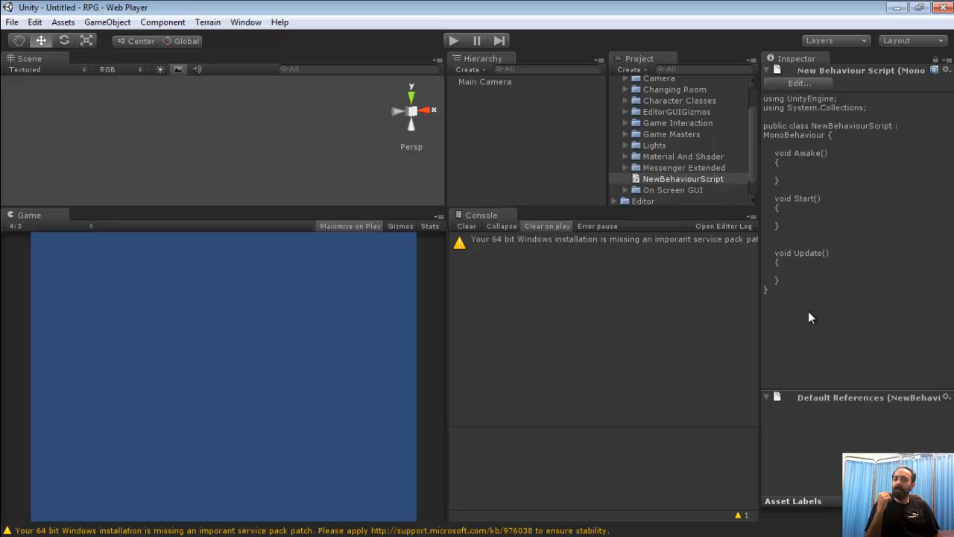
pyautogui.moveTo(741, 261)
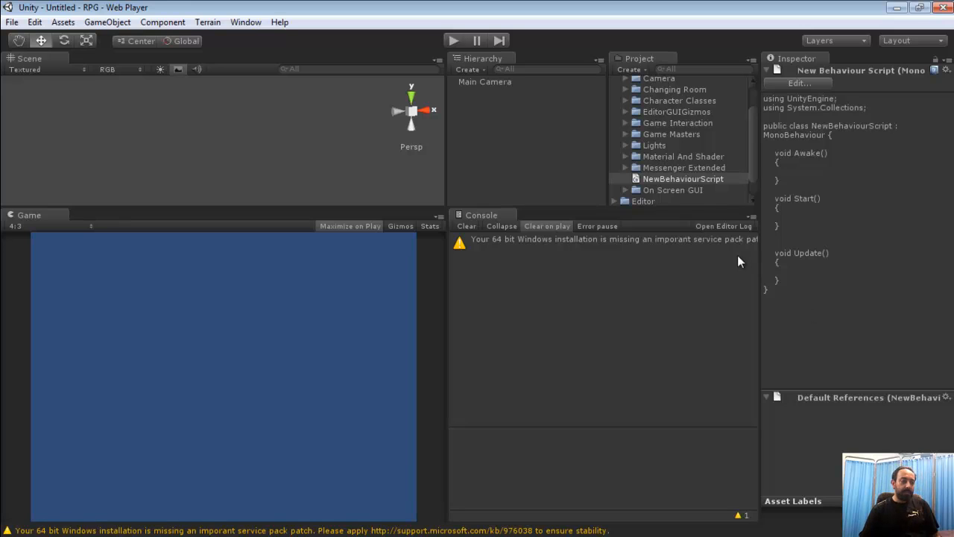
pyautogui.doubleClick(682, 178)
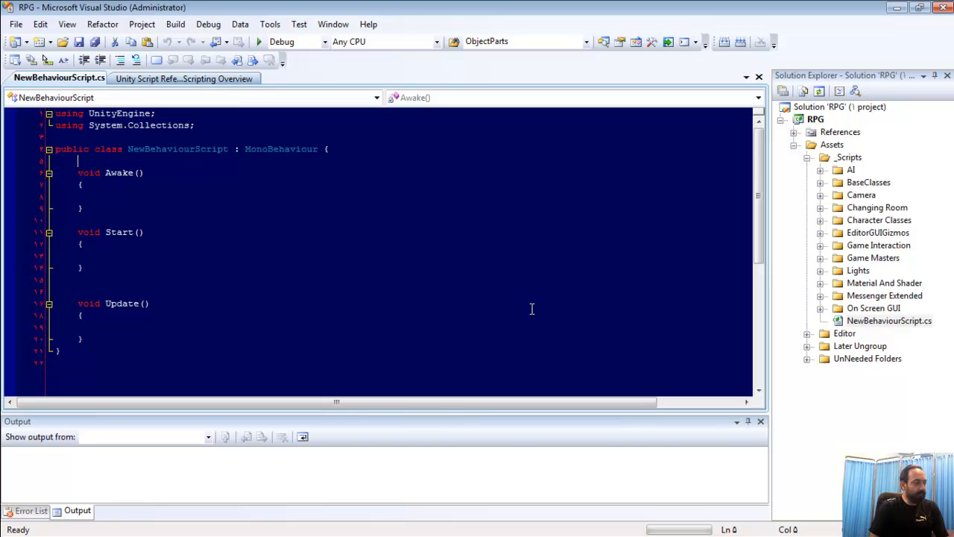
pyautogui.moveTo(527, 302)
pyautogui.write('#region')
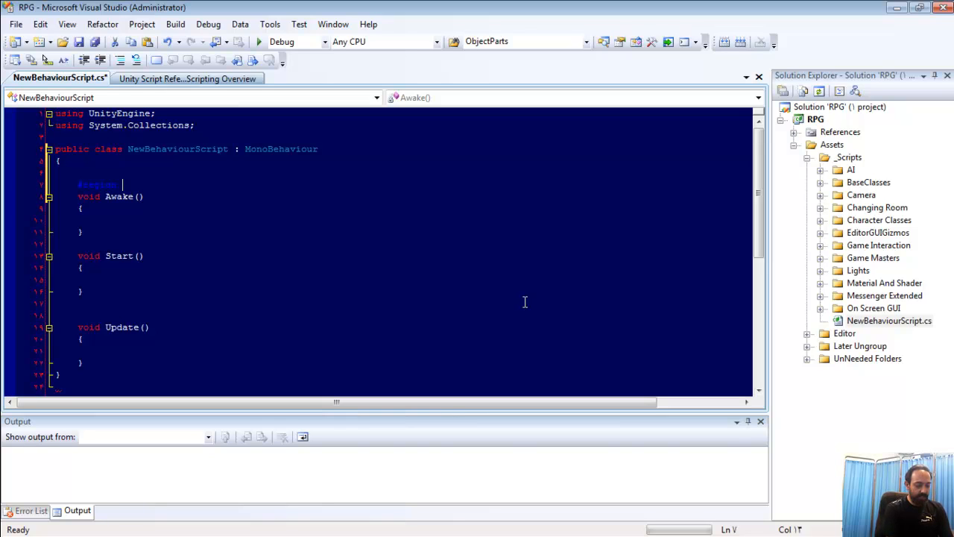
# Add a 'Pulic Variables' region with its #endregion above Awake and collapse it
pyautogui.write('Pulic')
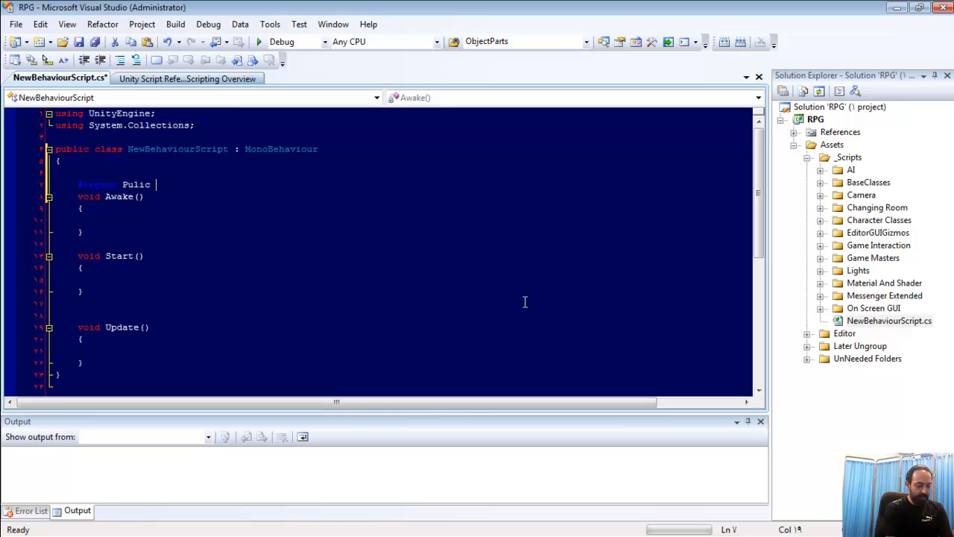
pyautogui.write('Va')
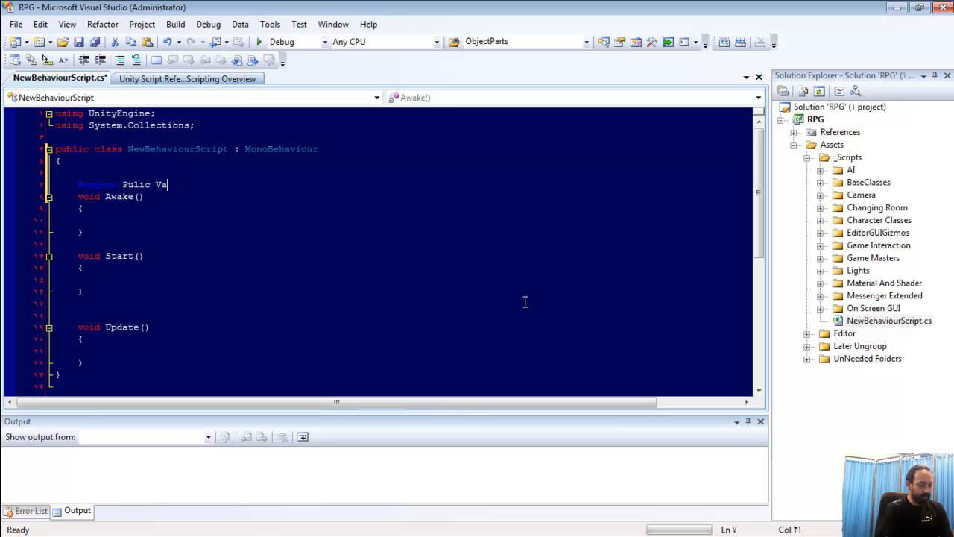
pyautogui.write('riables')
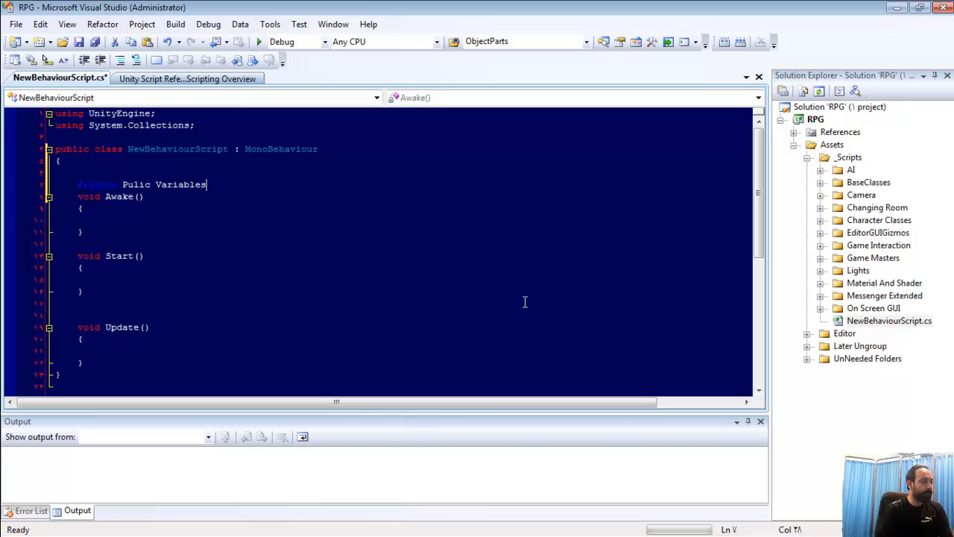
pyautogui.press('enter')
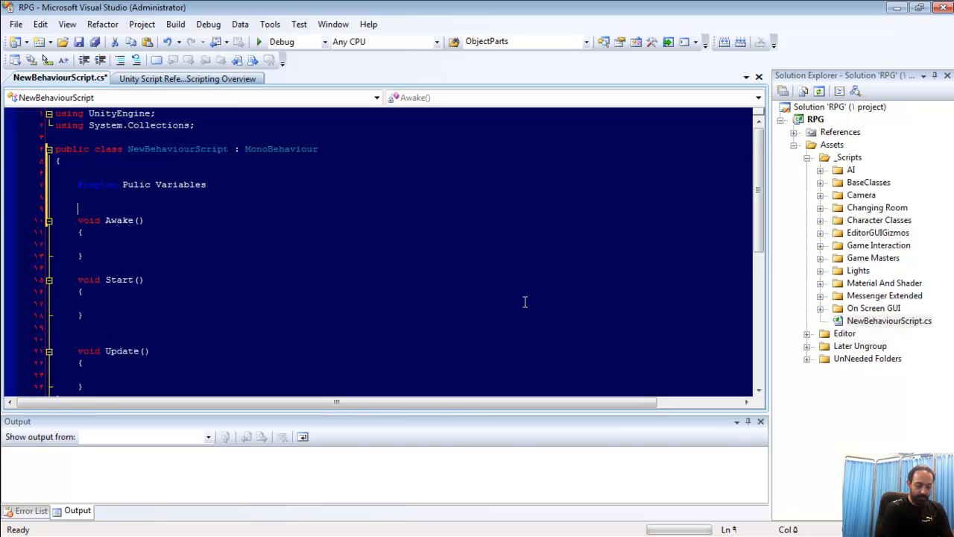
pyautogui.write('#eendregion')
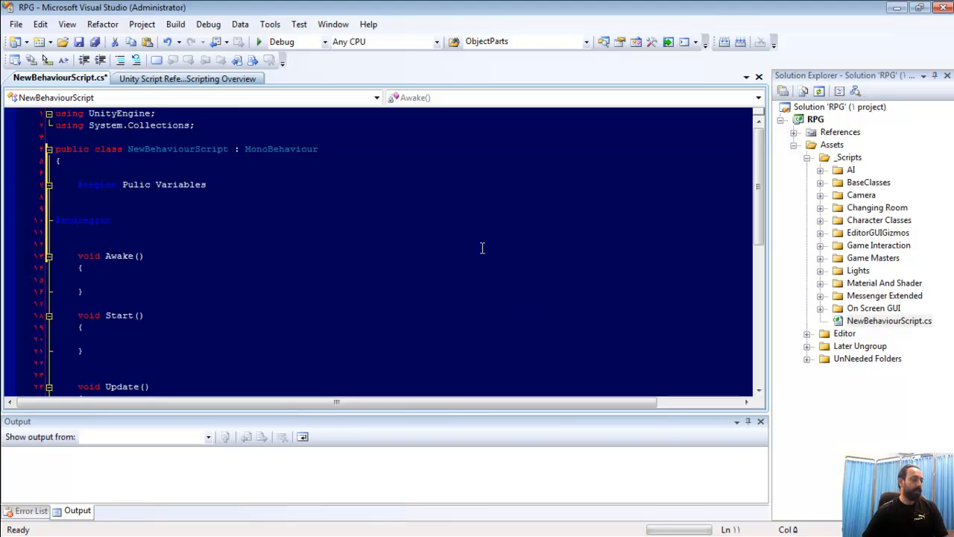
pyautogui.click(48, 184)
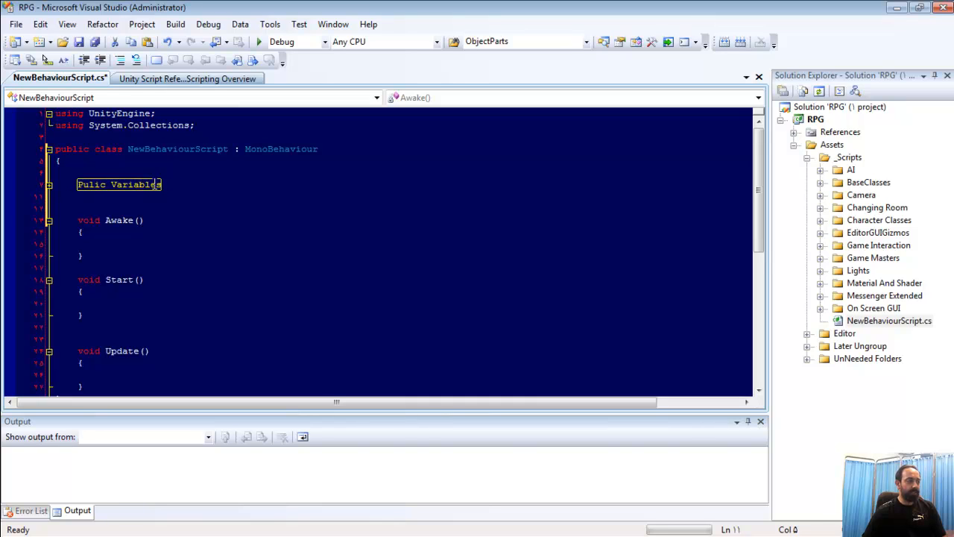
pyautogui.moveTo(43, 193)
pyautogui.write('b')
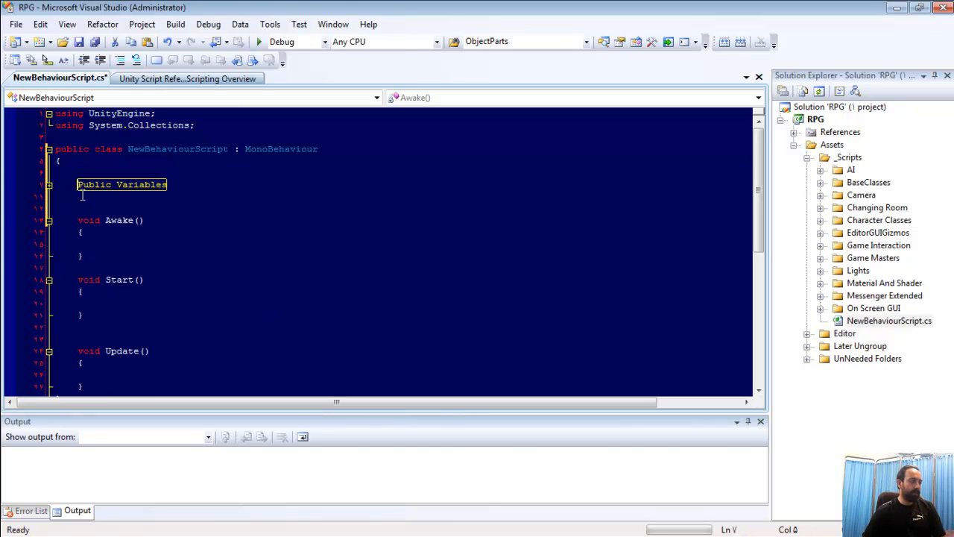
pyautogui.moveTo(121, 189)
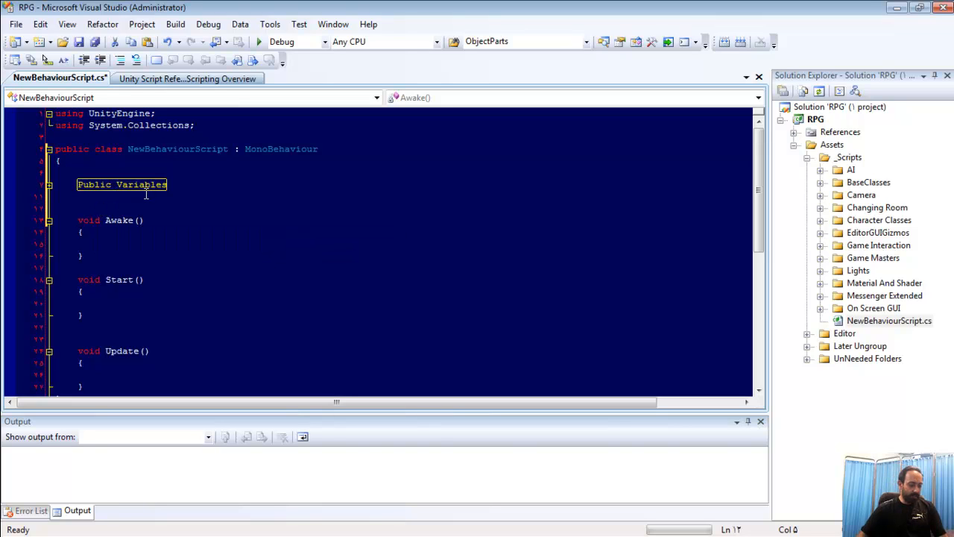
# Add a Properties region with its #endregion
pyautogui.write('#region Pro')
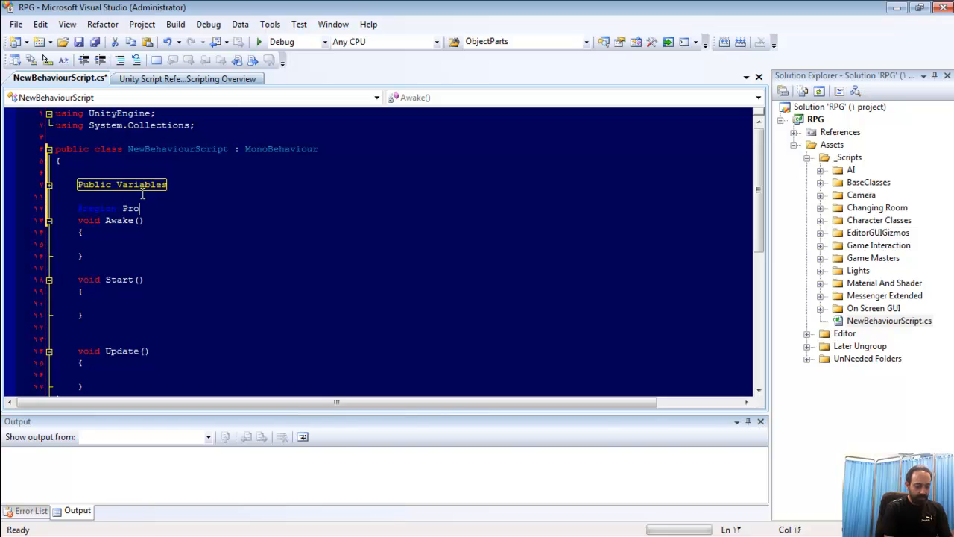
pyautogui.write('perties')
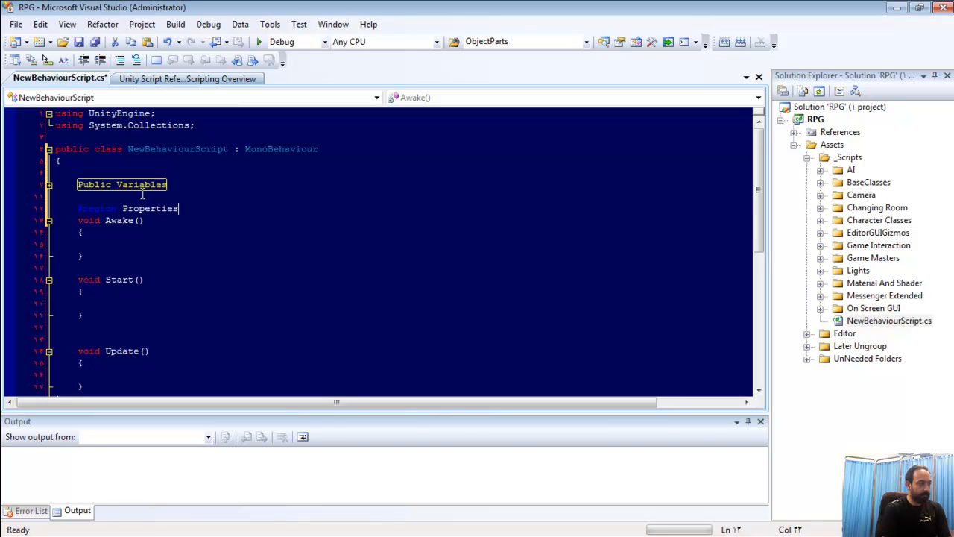
pyautogui.press('enter')
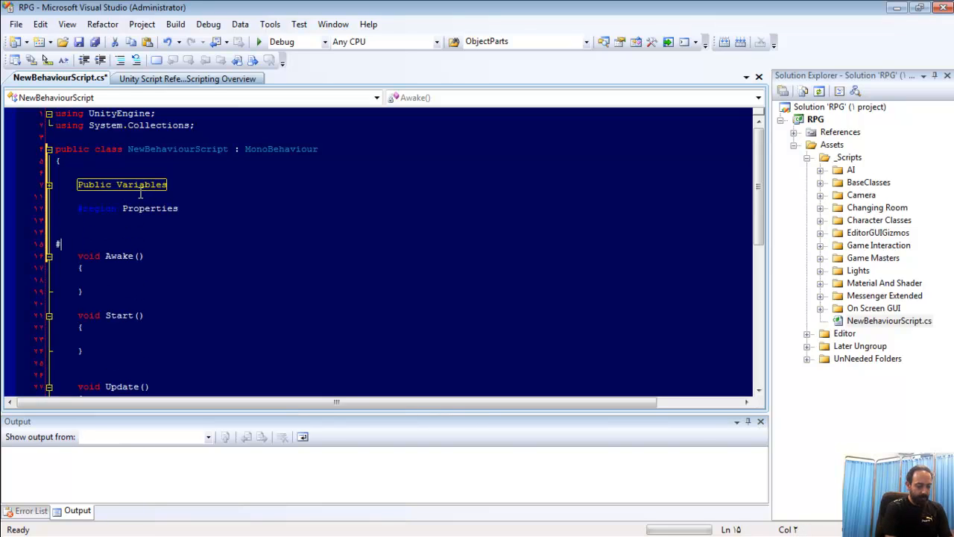
pyautogui.write('endregion')
pyautogui.write('#')
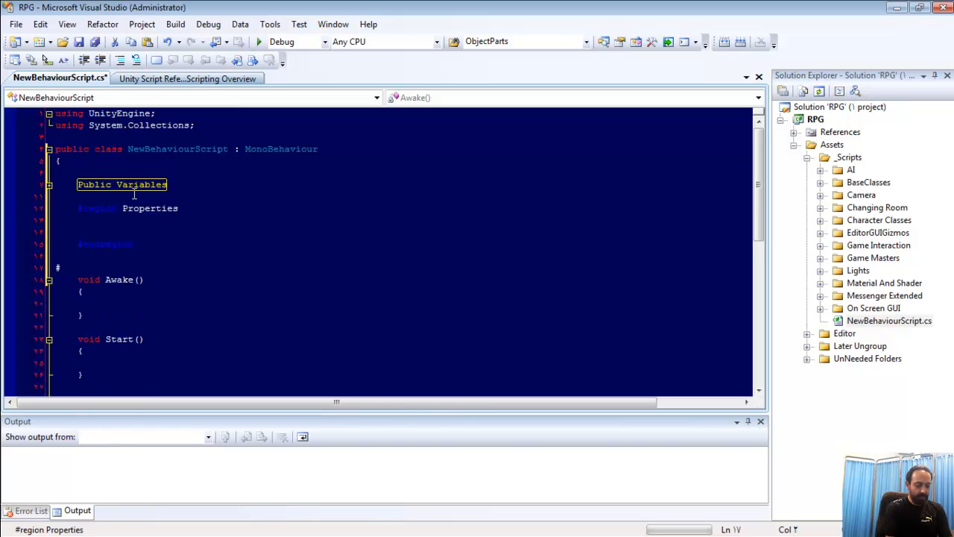
# Add a private Variables region with its #endregion
pyautogui.write('p')
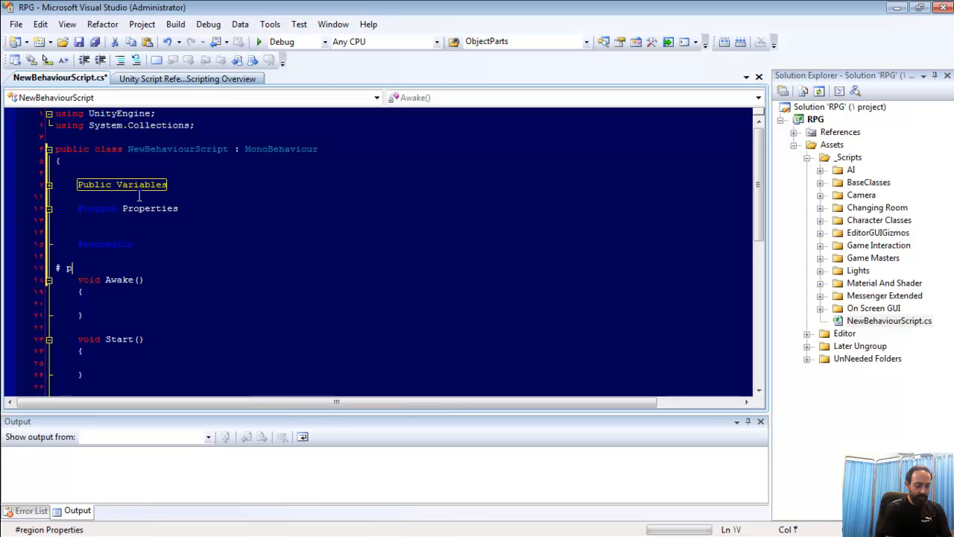
pyautogui.write('rivate Va')
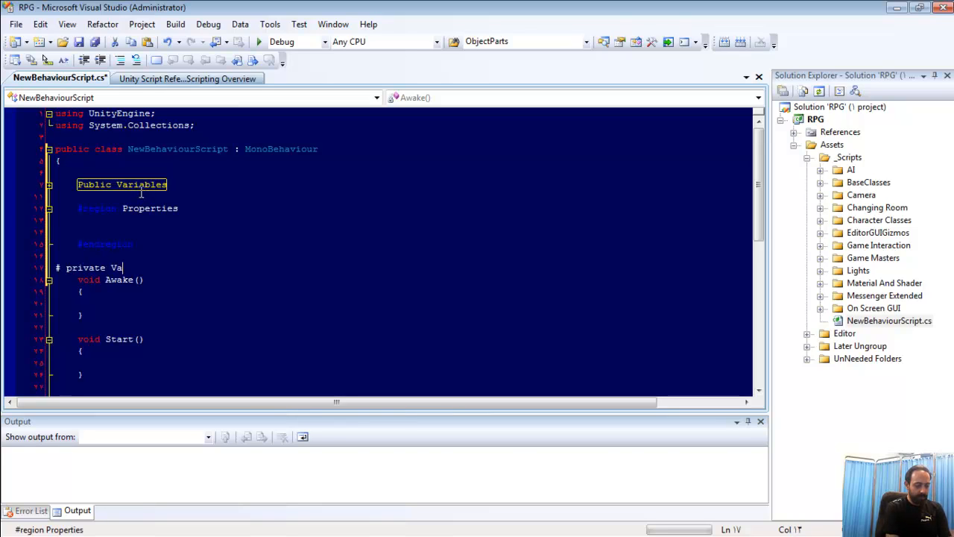
pyautogui.write('riables')
pyautogui.write('#')
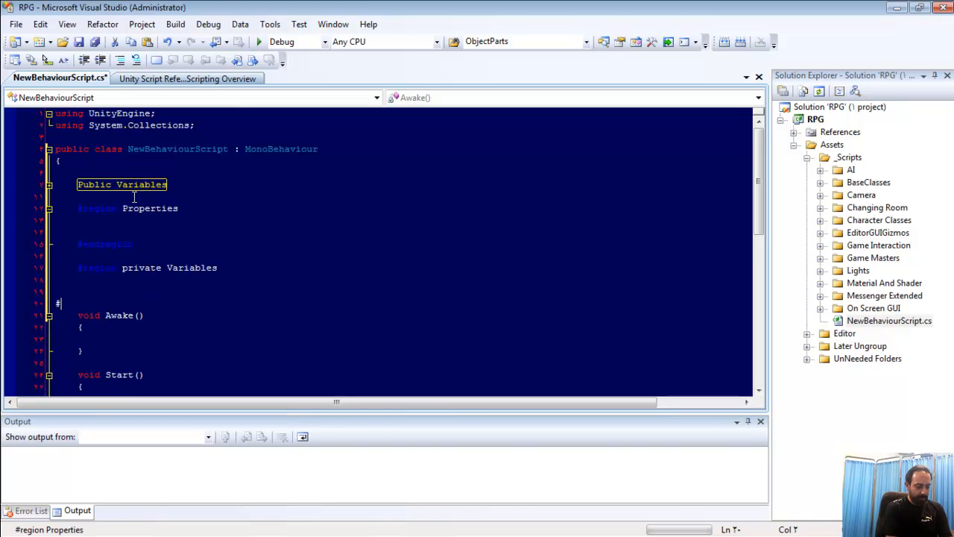
pyautogui.write('endregion')
pyautogui.write('#')
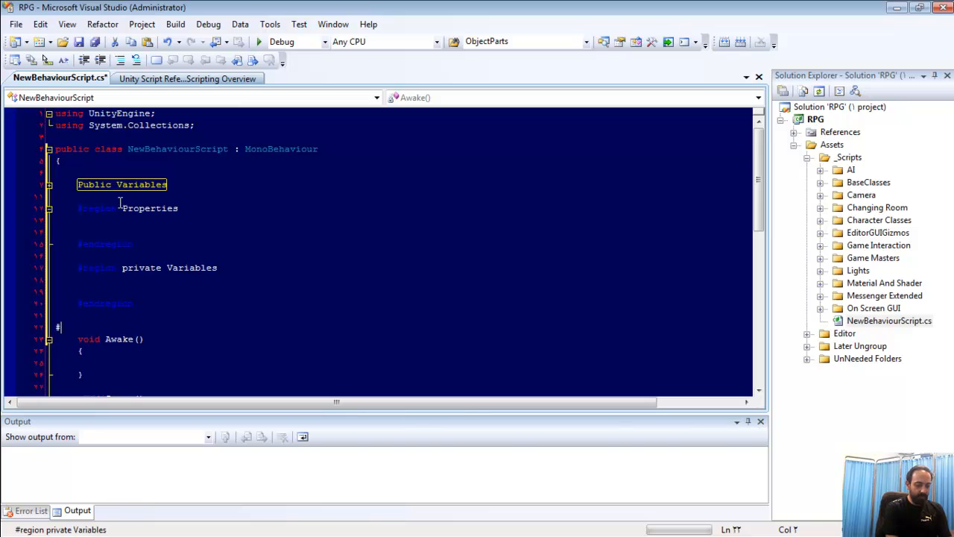
# Wrap Awake, Start and Update in a Common Classes region
pyautogui.write('com')
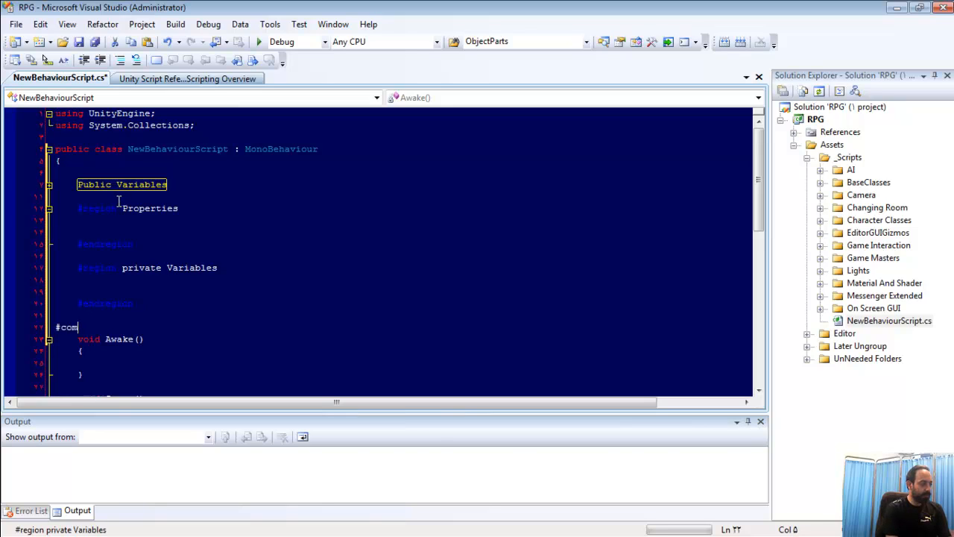
pyautogui.write('region')
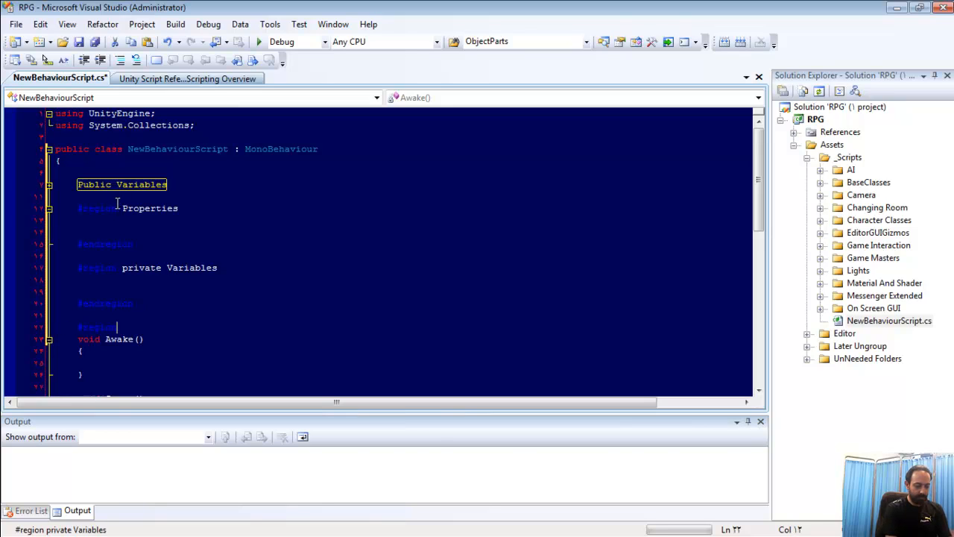
pyautogui.write('Common Cl')
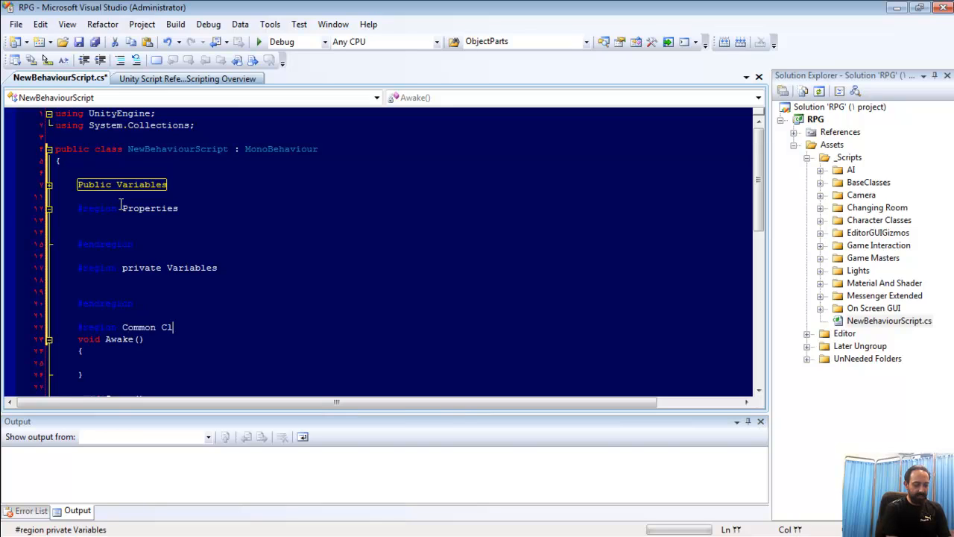
pyautogui.write('asses')
pyautogui.write('#endregion')
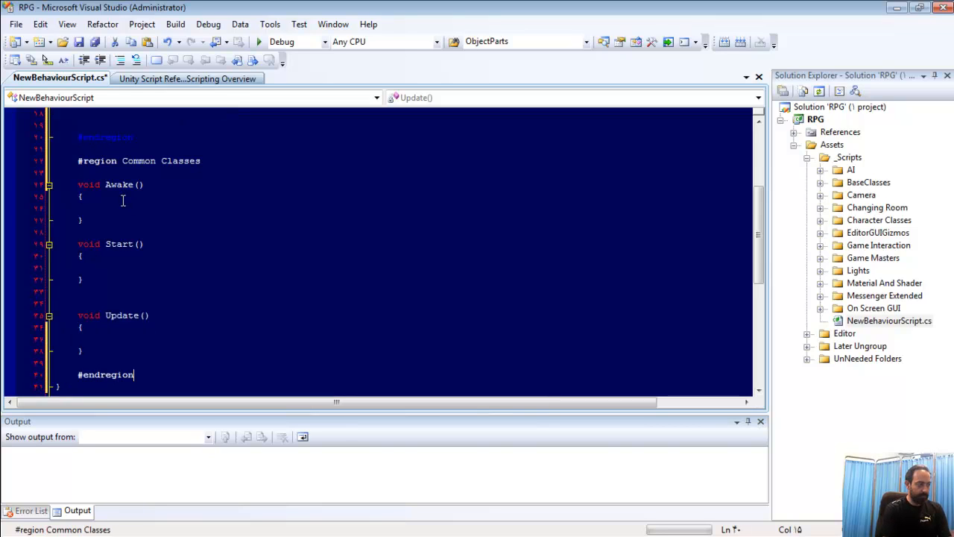
# Add a Custom Classes region with its #endregion below Common Classes
pyautogui.press('enter')
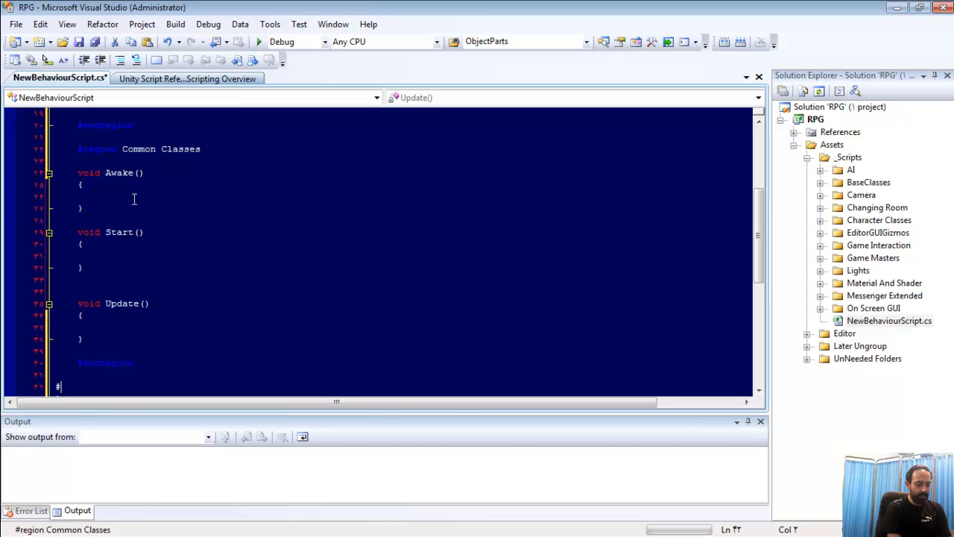
pyautogui.write('region')
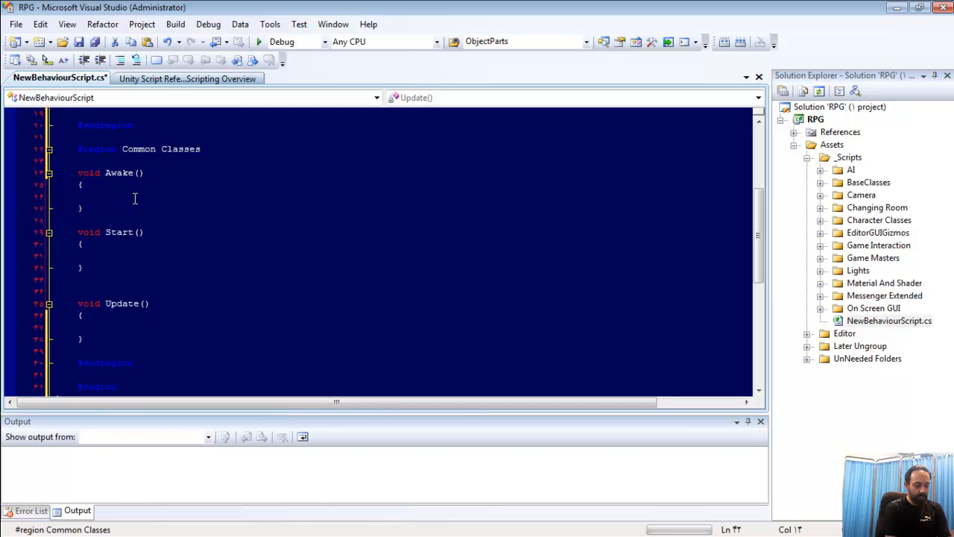
pyautogui.write('Custom')
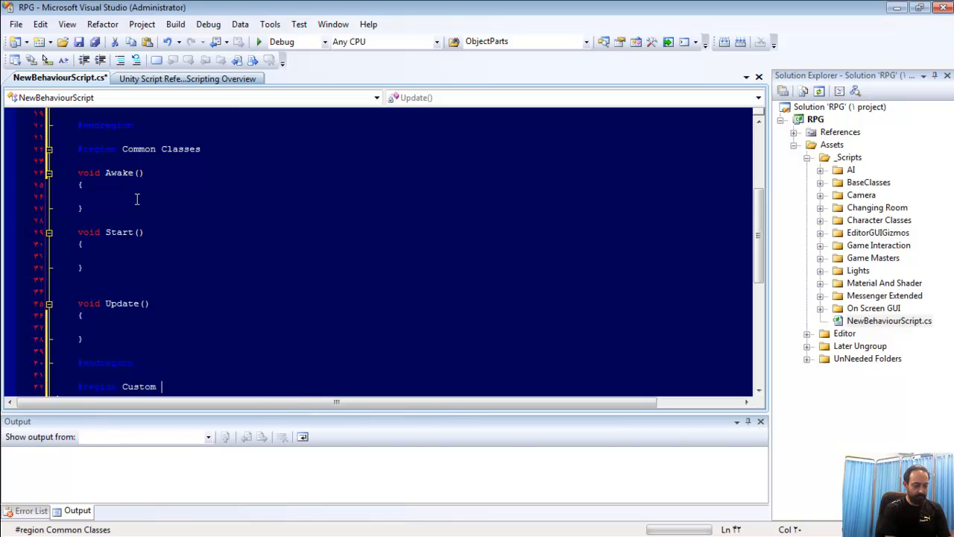
pyautogui.write('Classes')
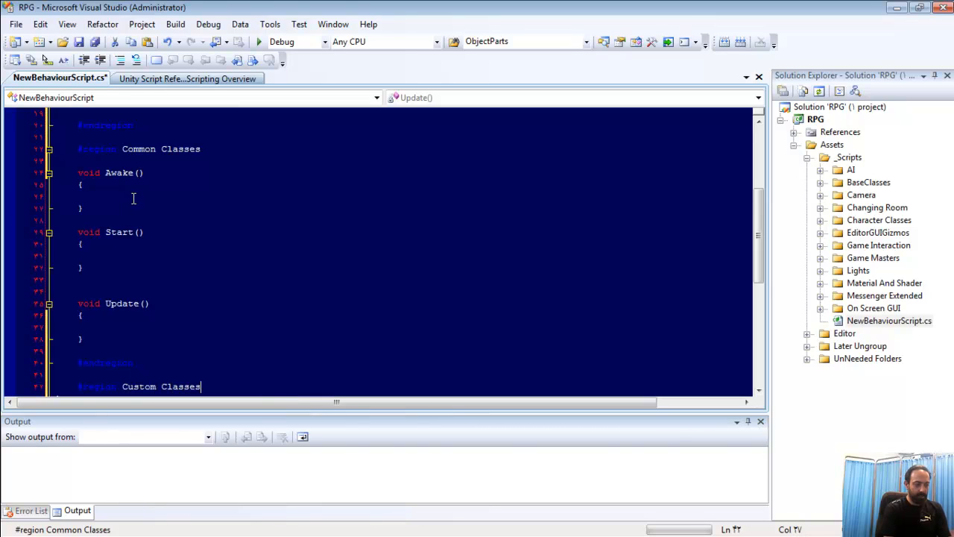
pyautogui.write('#re')
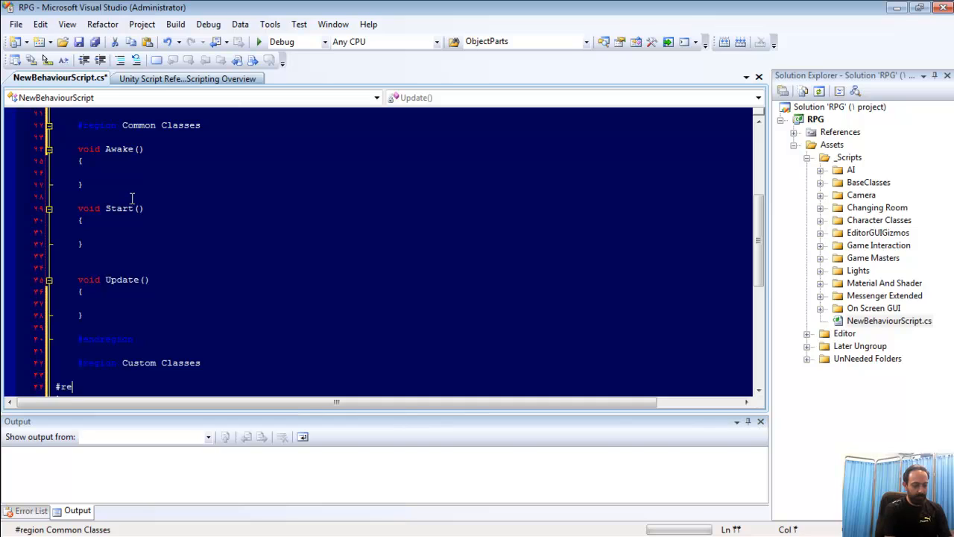
pyautogui.write('ndr')
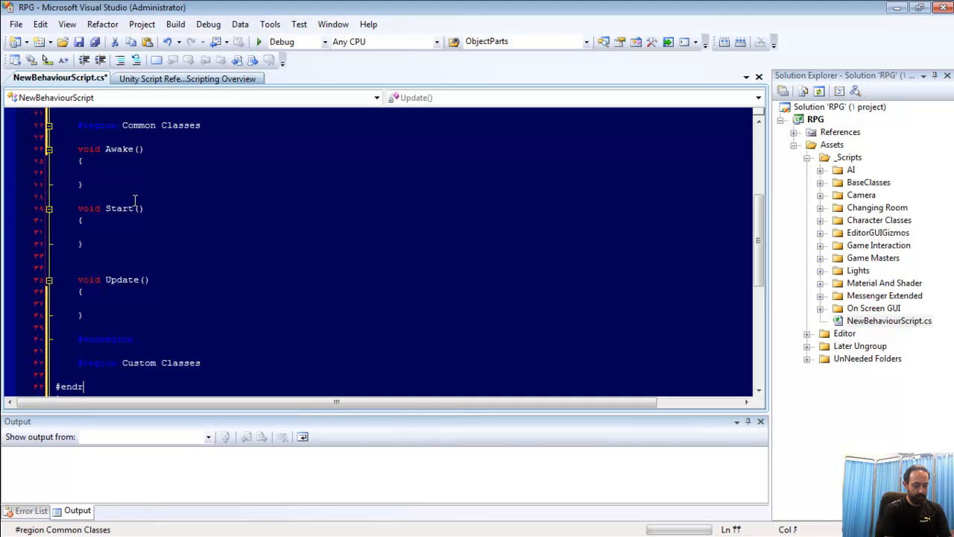
pyautogui.write('region')
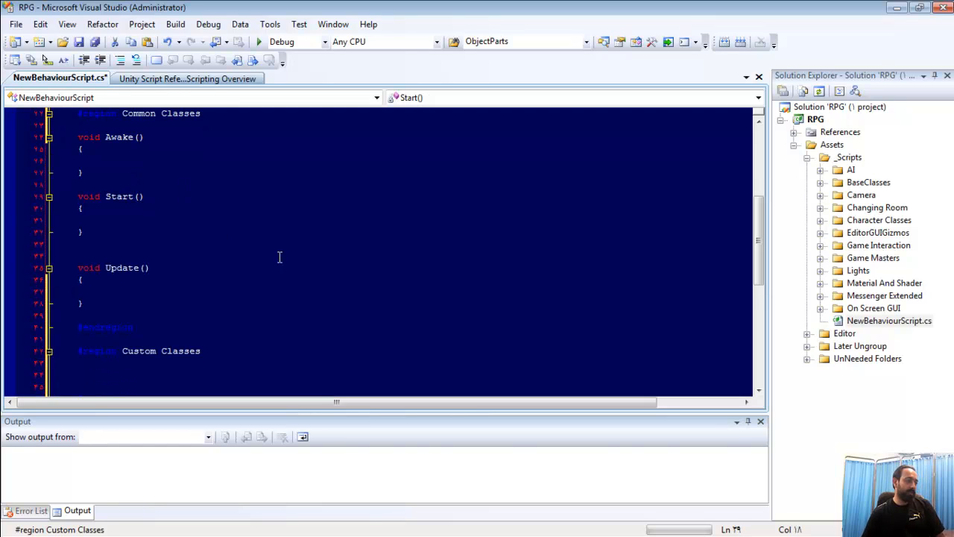
pyautogui.moveTo(263, 231)
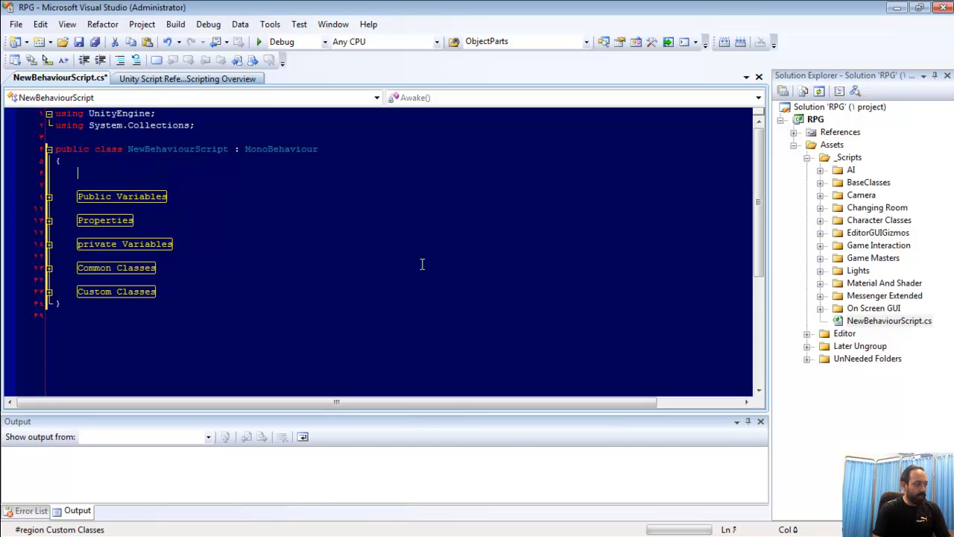
# Type #region Menu Item and #region Requirements blocks, each closed with #endregion
pyautogui.write('#region M')
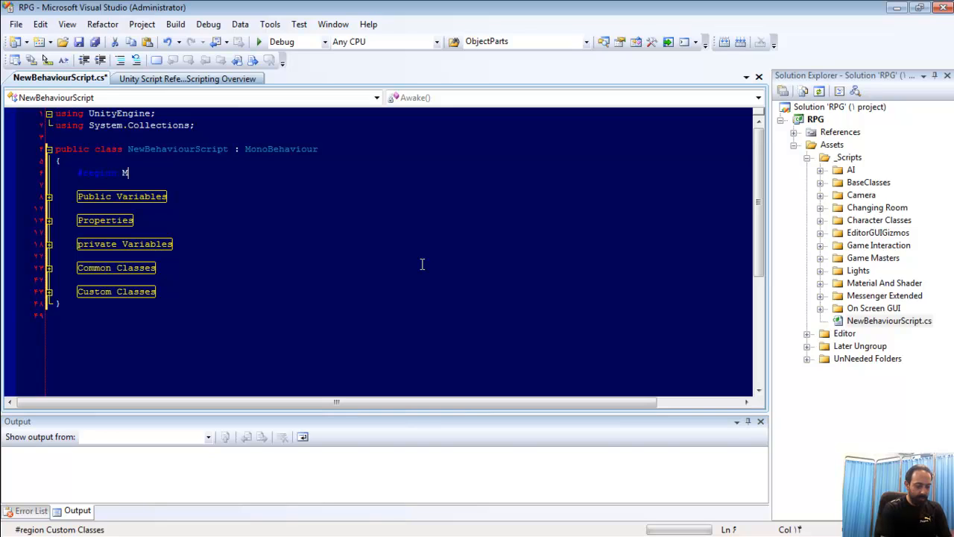
pyautogui.write('enu Item')
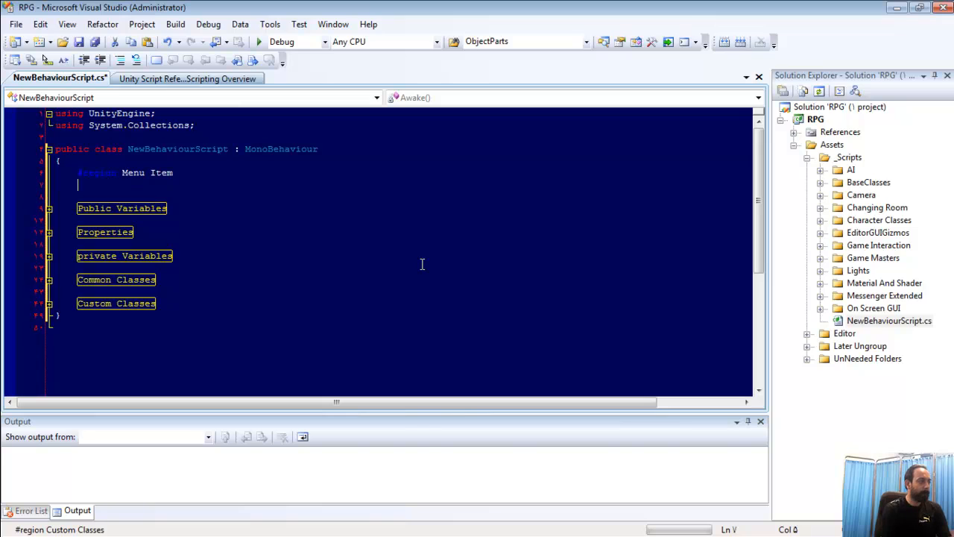
pyautogui.write('#end')
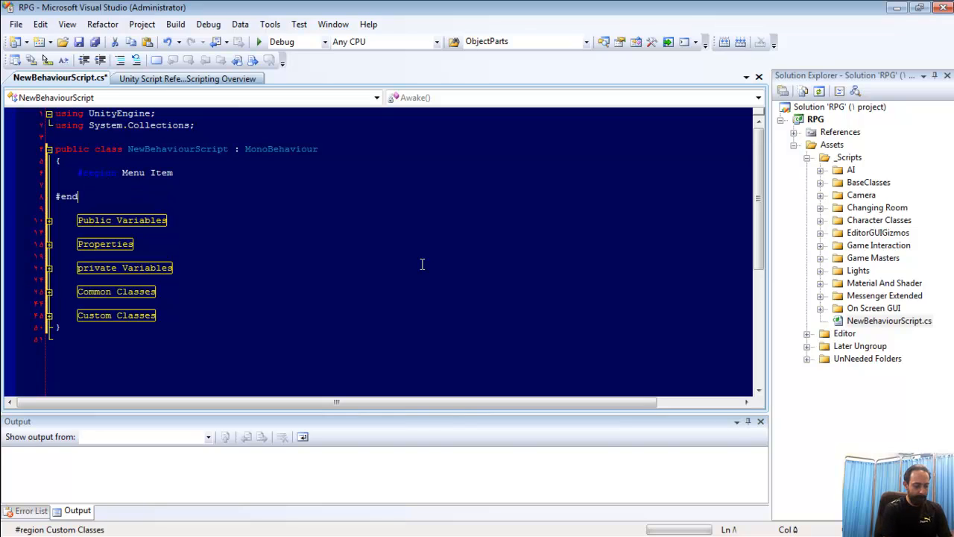
pyautogui.write('region')
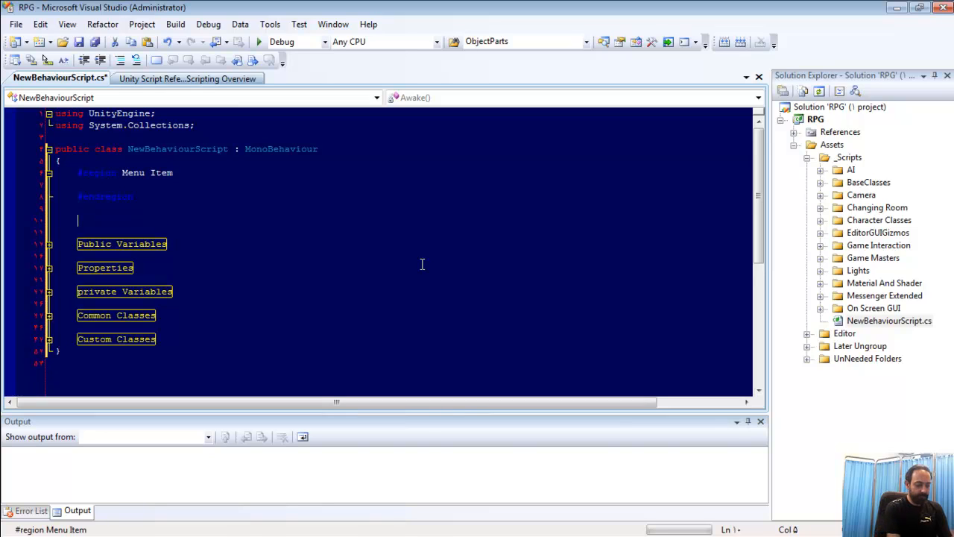
pyautogui.write('#regi')
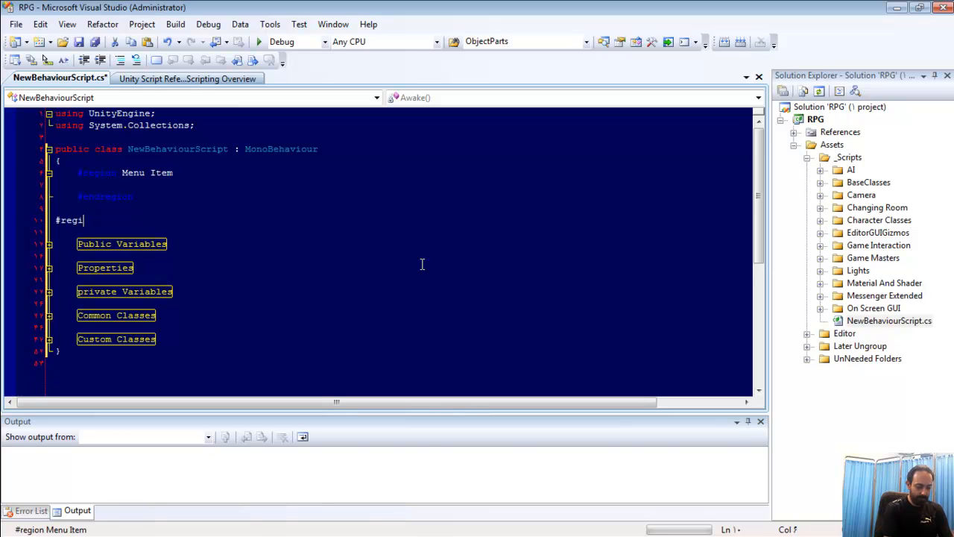
pyautogui.write('on Requirements')
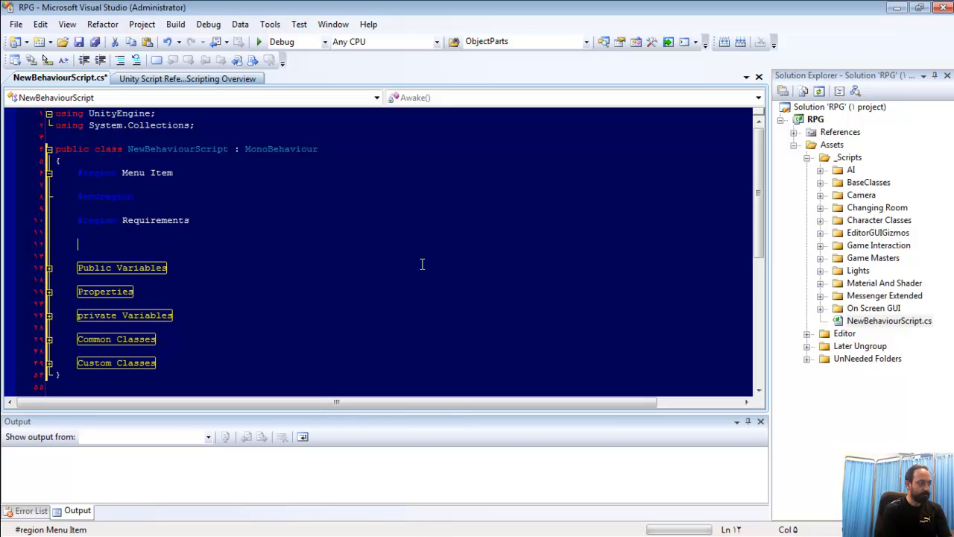
pyautogui.write('#re')
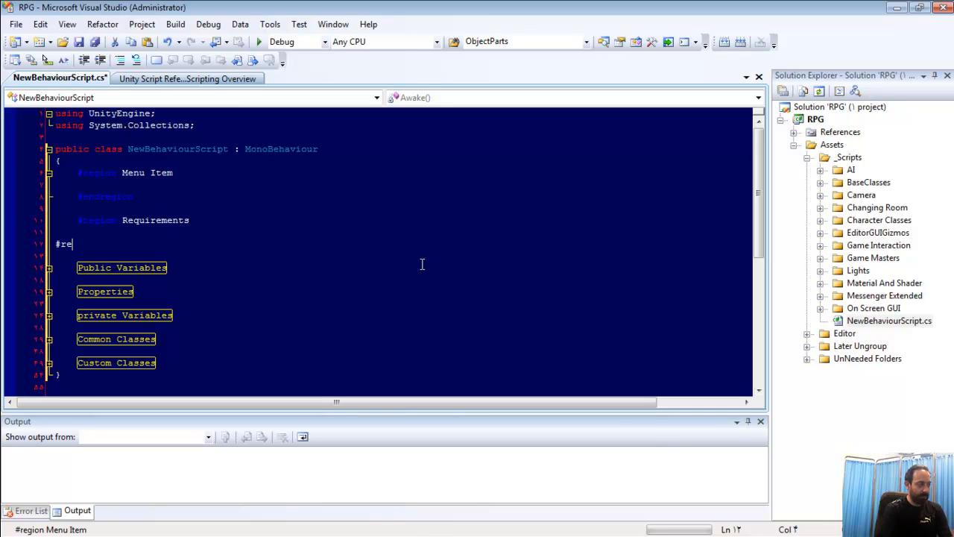
pyautogui.write('ndregion')
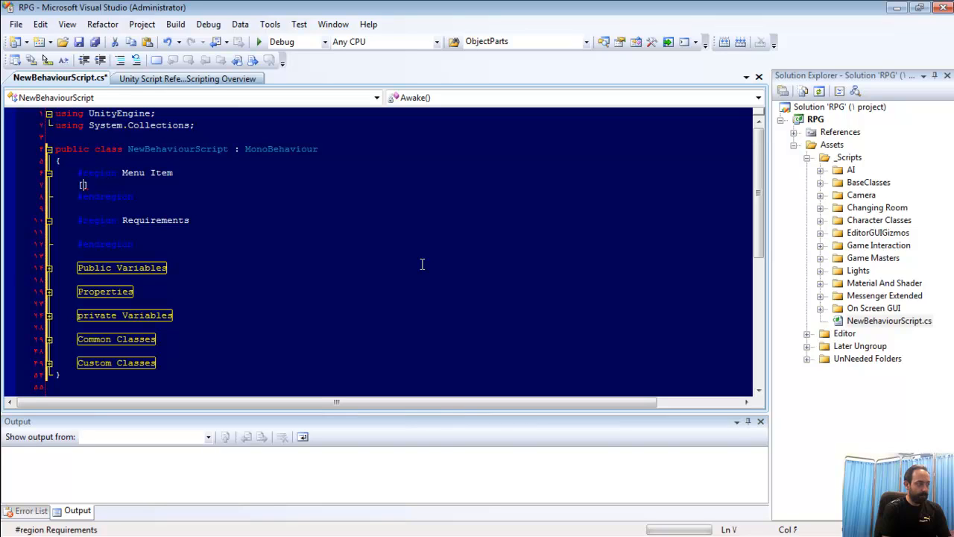
# Add [AddComponentMenu("")] in Menu Item and a commented-out [RequireComponent()] in Requirements
pyautogui.write('[ad')
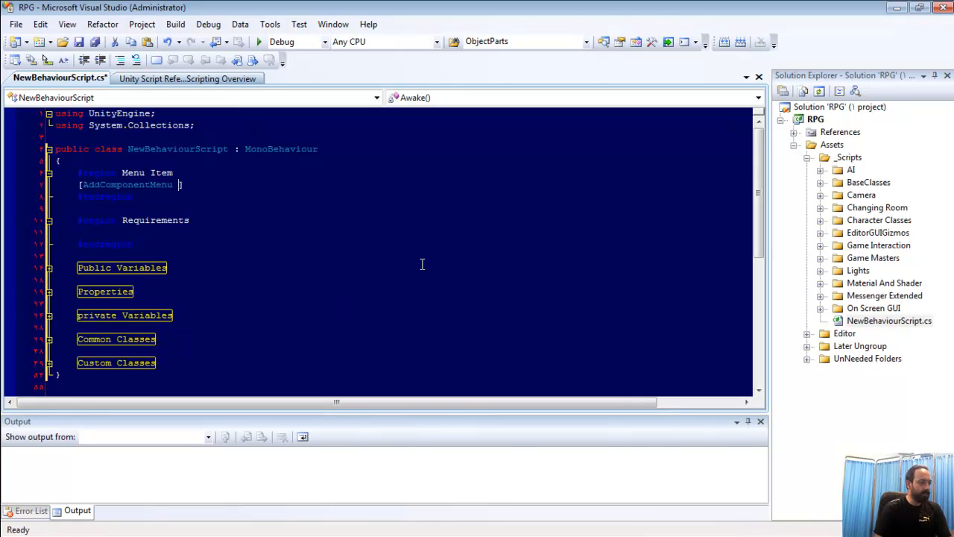
pyautogui.write('("')
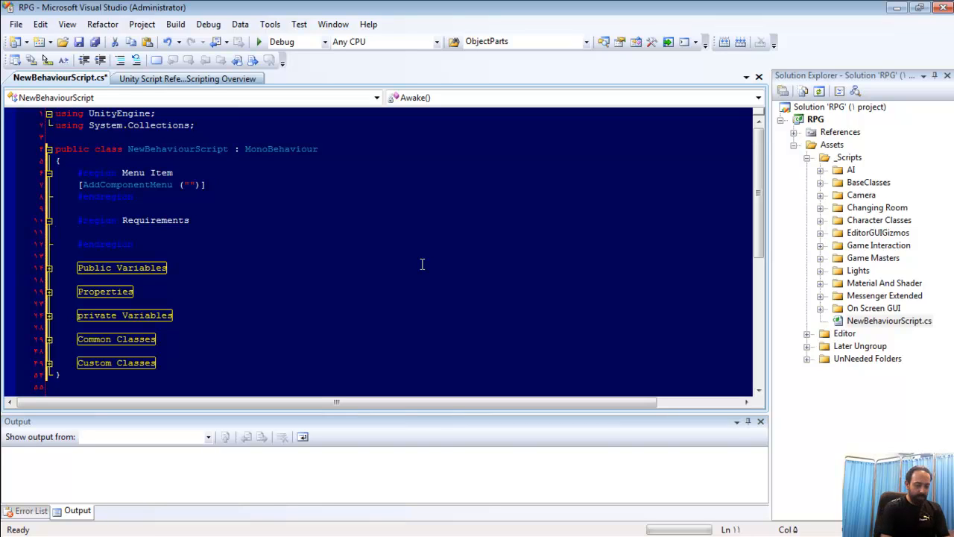
pyautogui.write('[R')
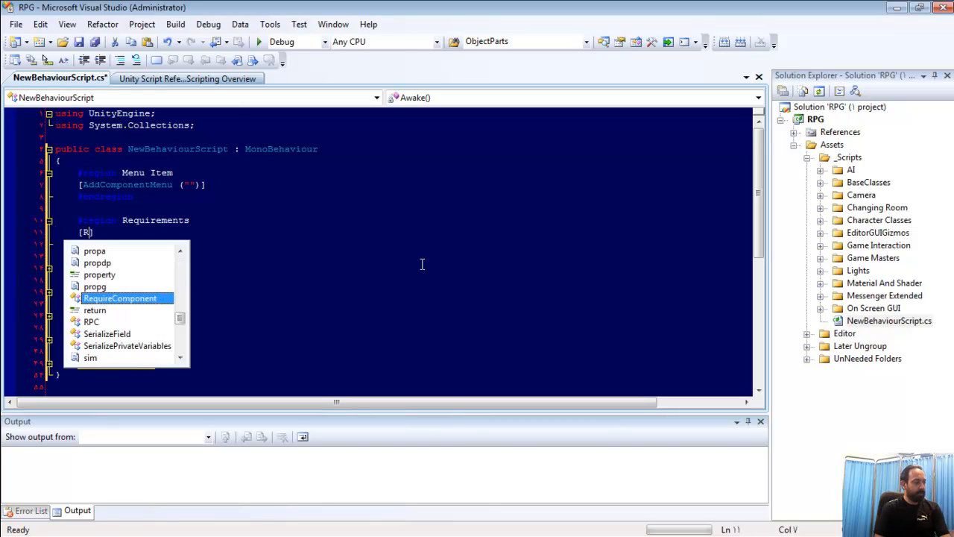
pyautogui.write('equireComponent (')
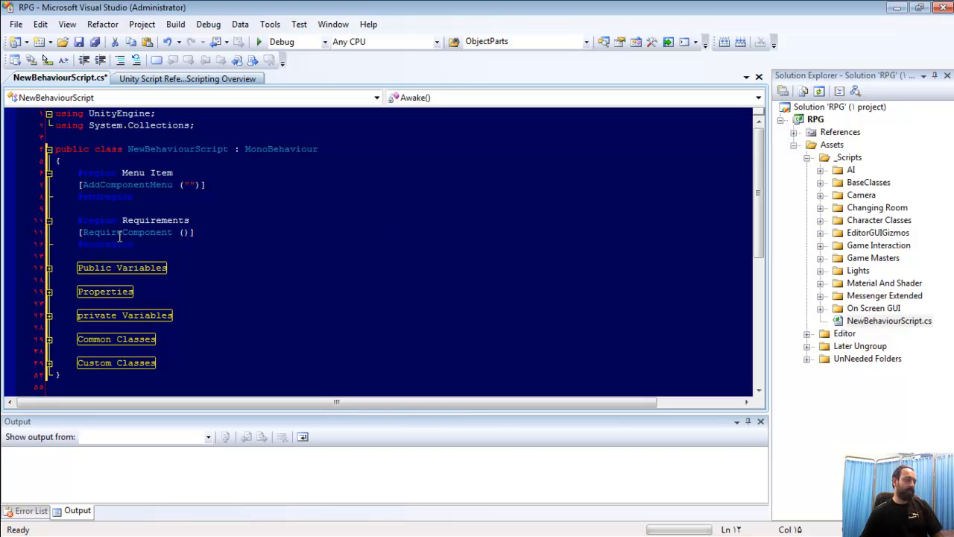
pyautogui.tripleClick(137, 232)
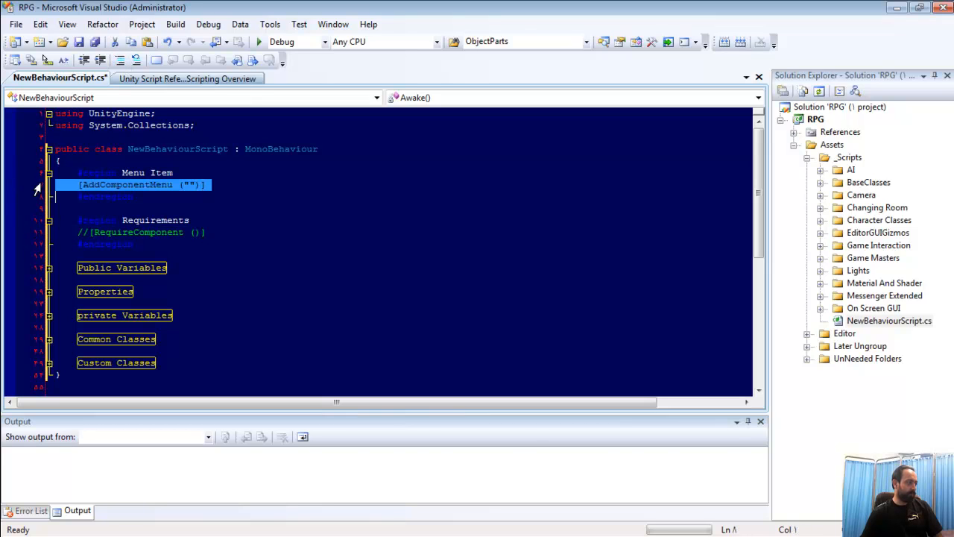
pyautogui.write('//')
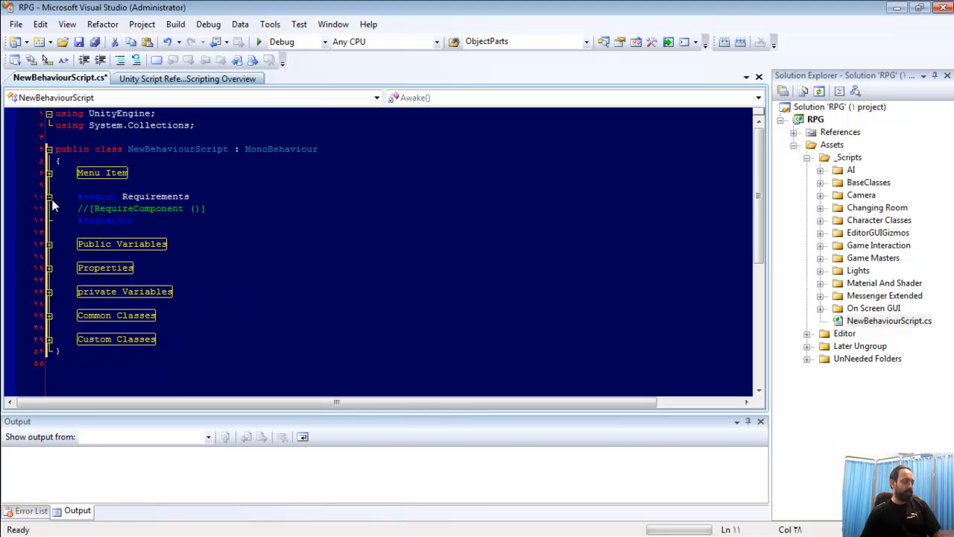
# Collapse the Requirements region and the remaining expanded variables region
pyautogui.click(48, 196)
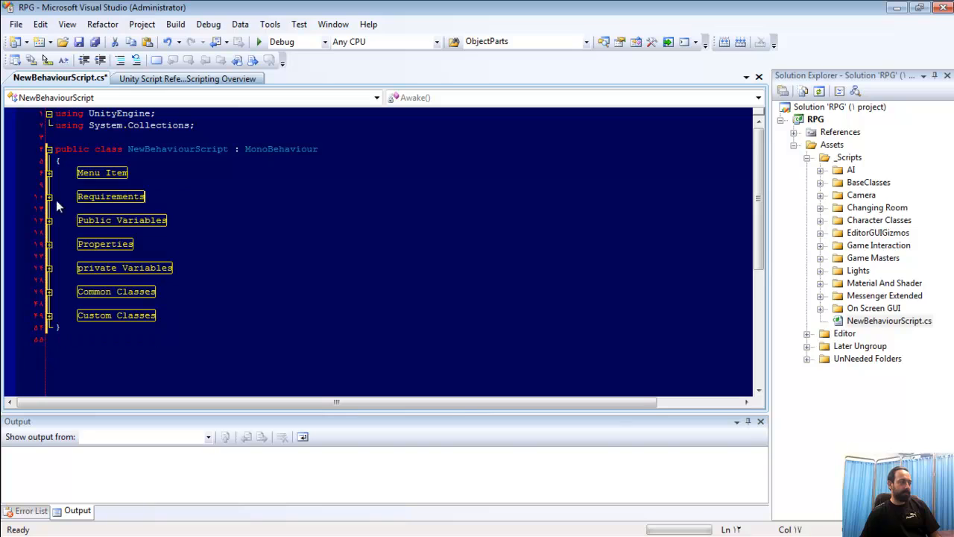
pyautogui.moveTo(50, 225)
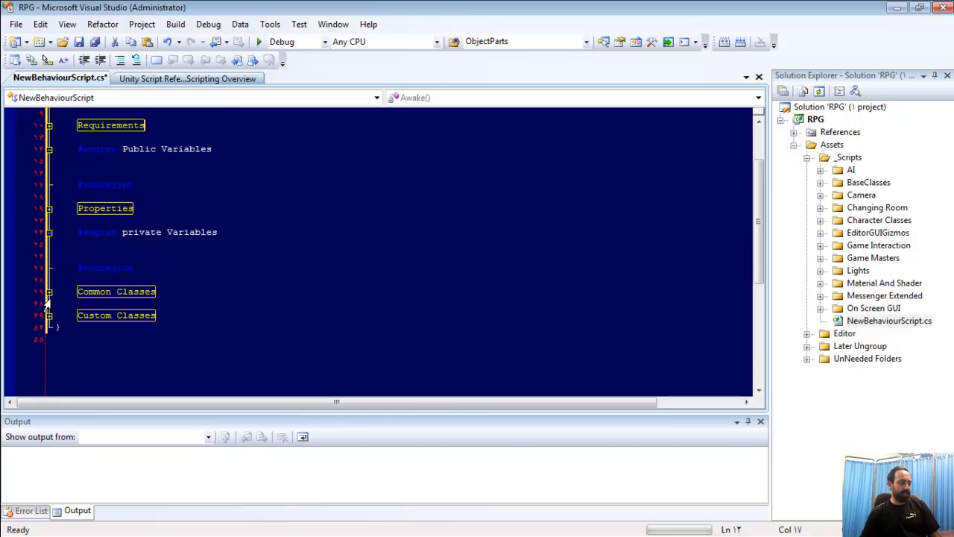
pyautogui.click(48, 291)
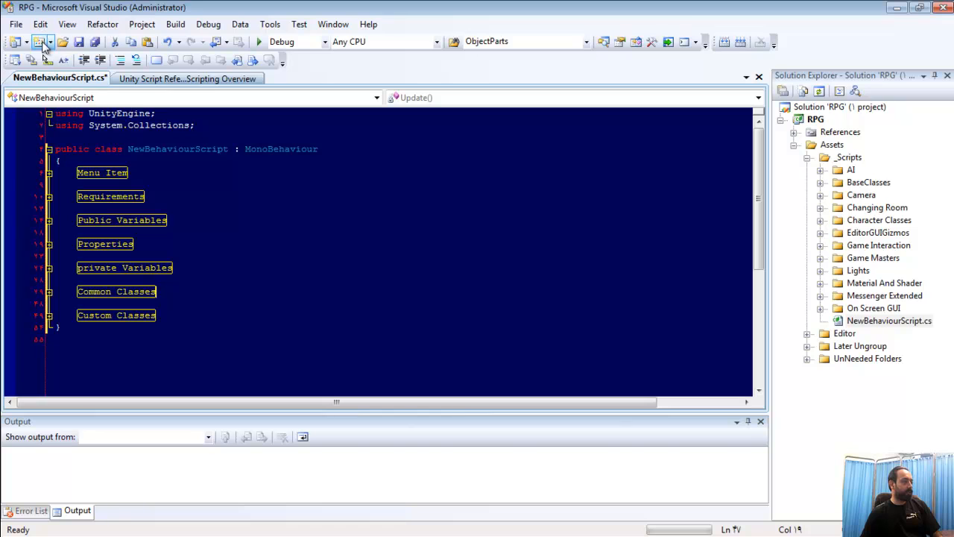
# Save pending changes and start exporting a single item template
pyautogui.click(15, 24)
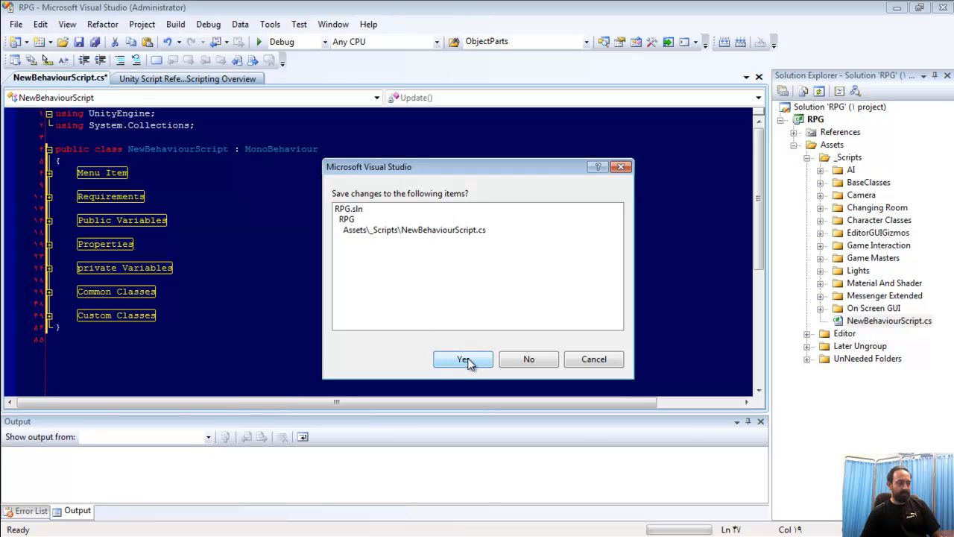
pyautogui.click(463, 358)
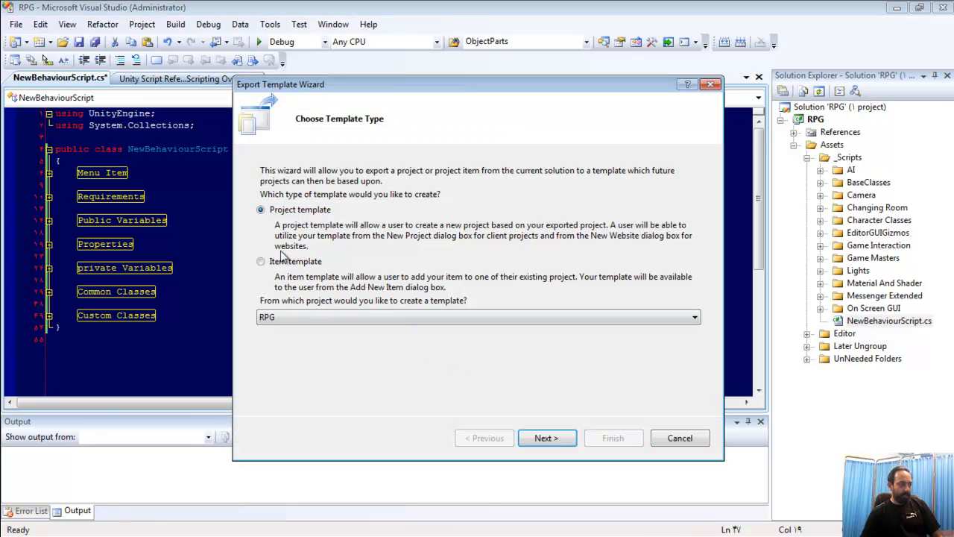
pyautogui.click(261, 261)
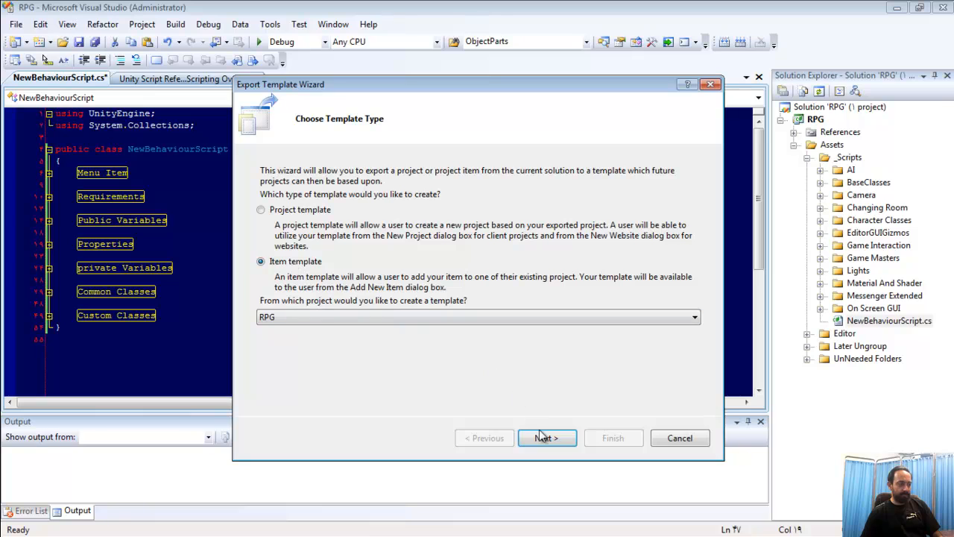
pyautogui.click(547, 438)
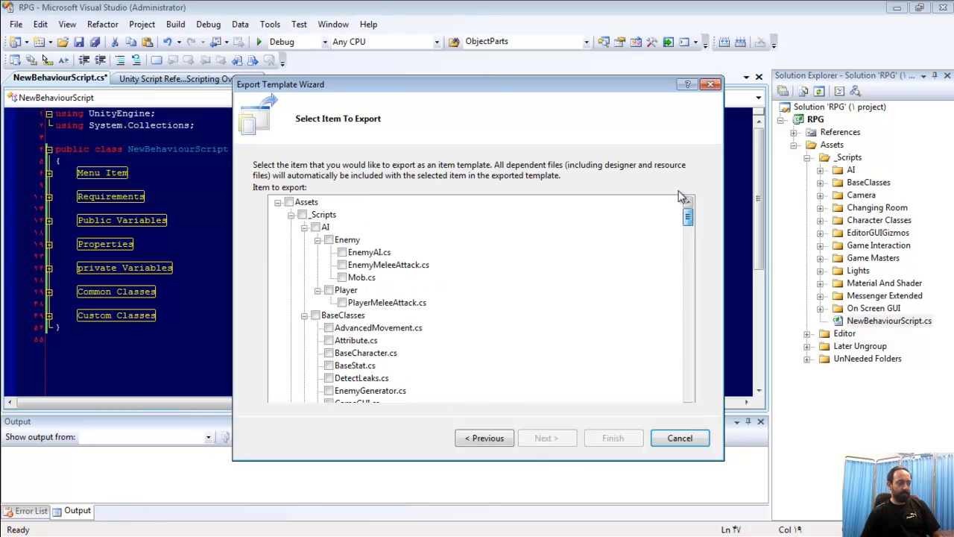
# Browse the _Scripts folders, tick NewBehaviourScript.cs, and advance to Select Item References
pyautogui.click(292, 227)
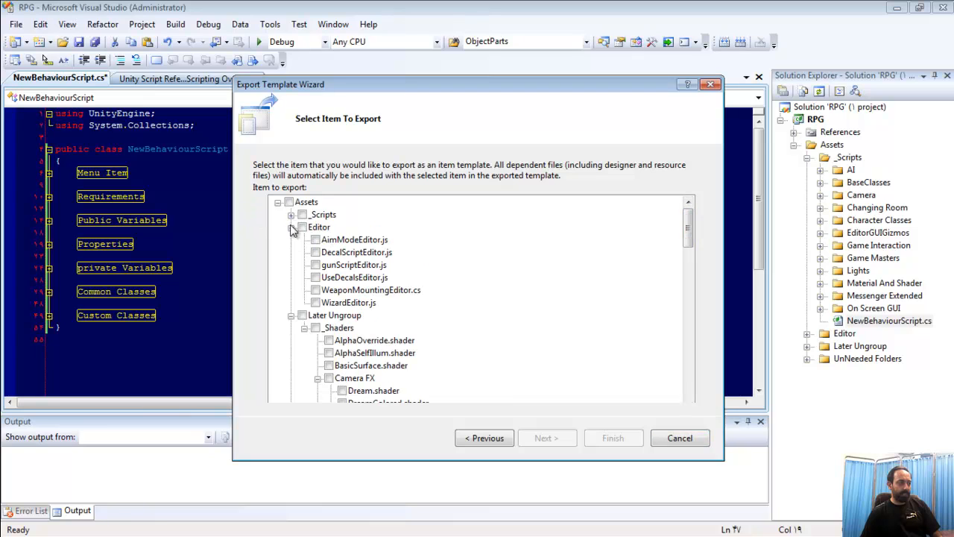
pyautogui.click(291, 228)
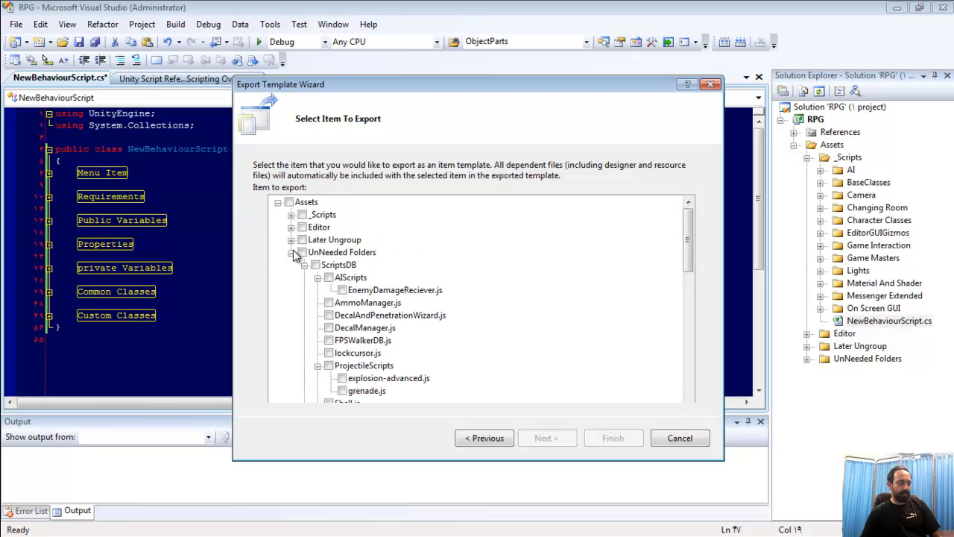
pyautogui.click(291, 252)
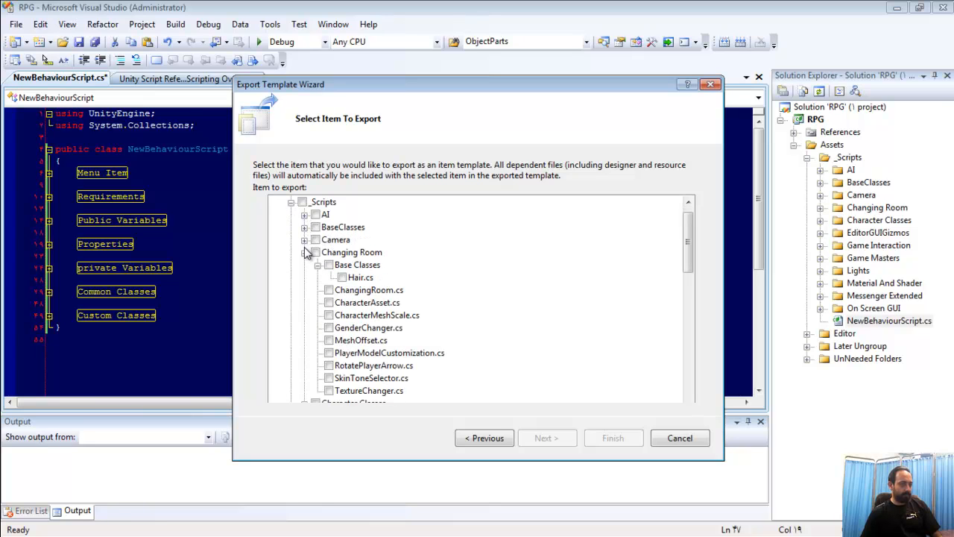
pyautogui.click(305, 252)
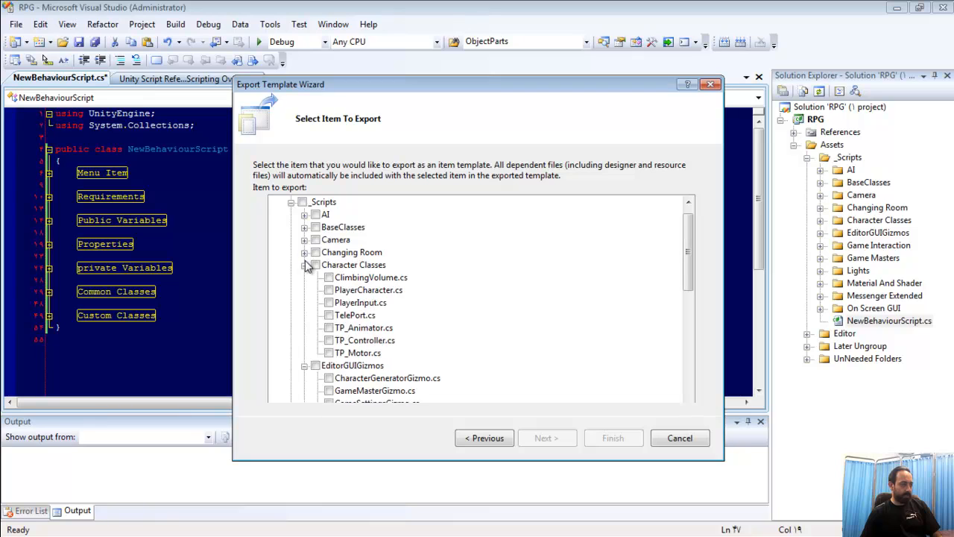
pyautogui.click(304, 265)
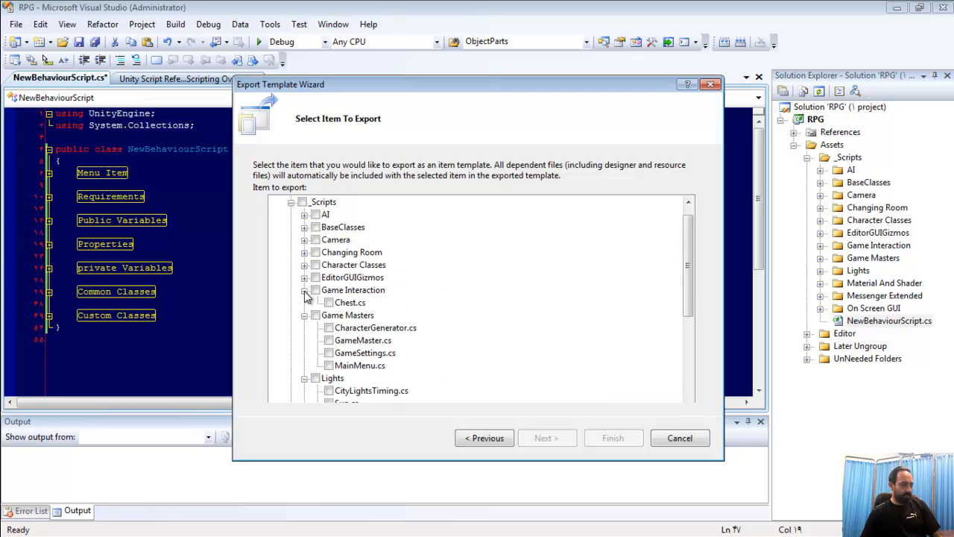
pyautogui.click(304, 291)
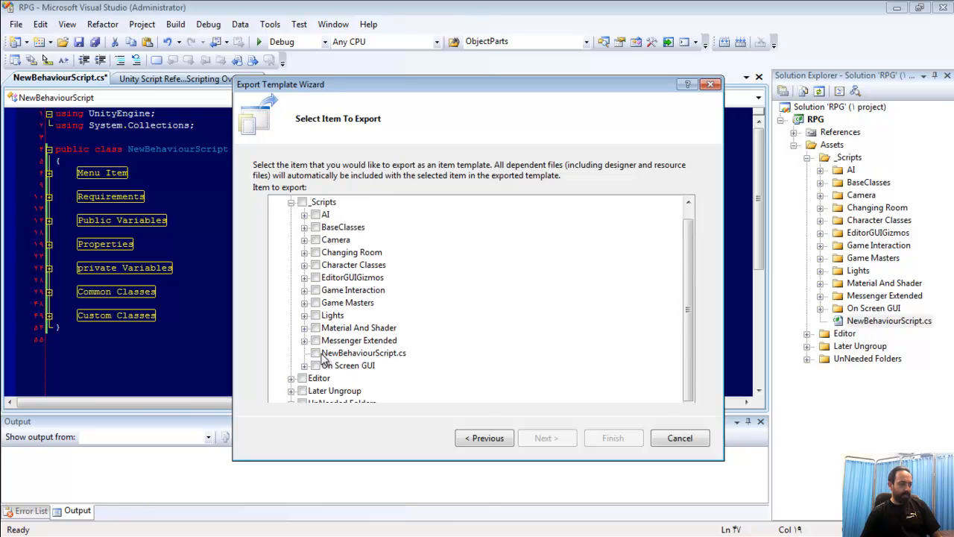
pyautogui.click(315, 353)
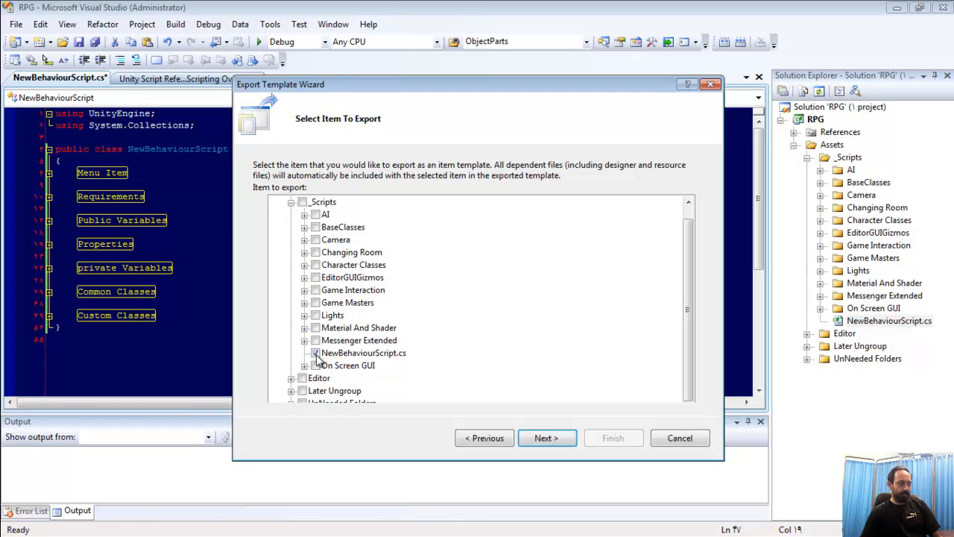
pyautogui.click(547, 437)
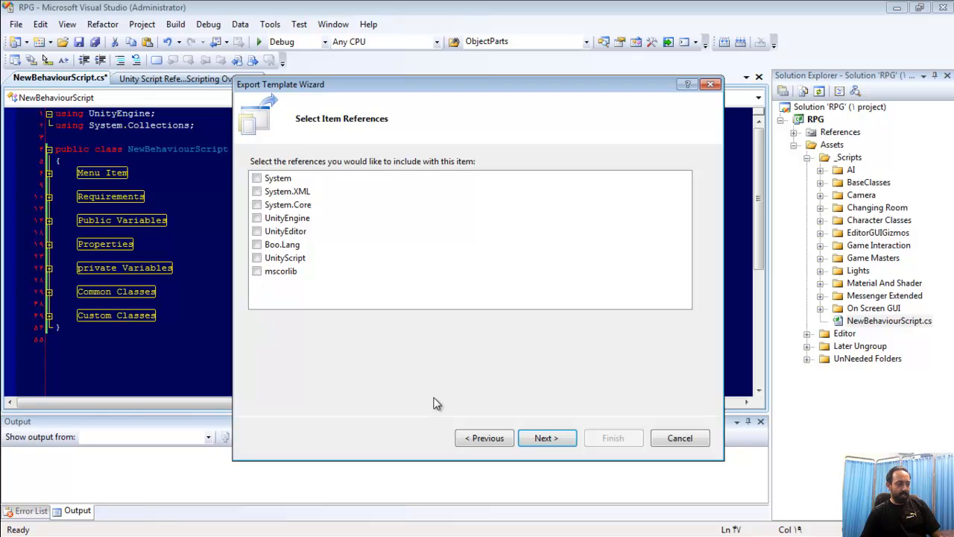
# Skip references and enter the description 'Test Template for Mono Behaviour'
pyautogui.click(547, 438)
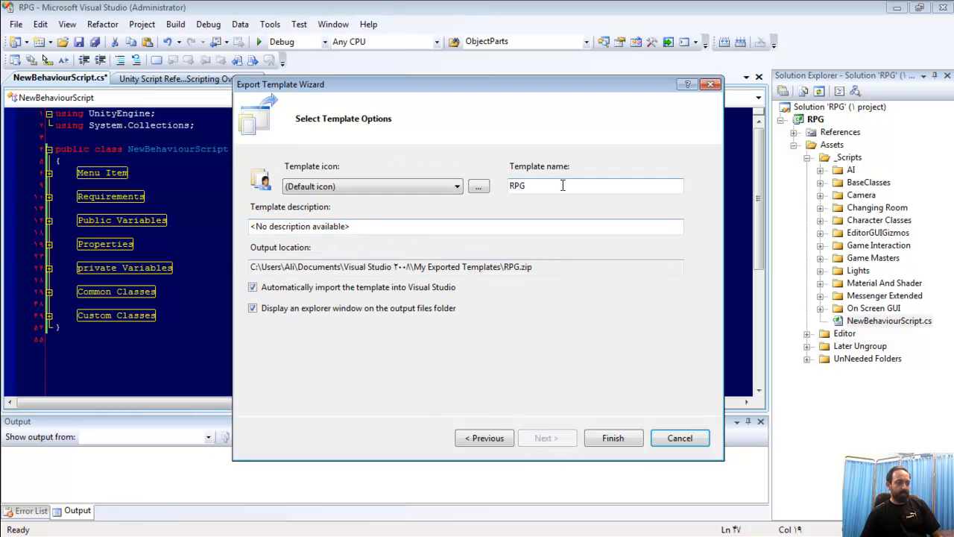
pyautogui.moveTo(518, 215)
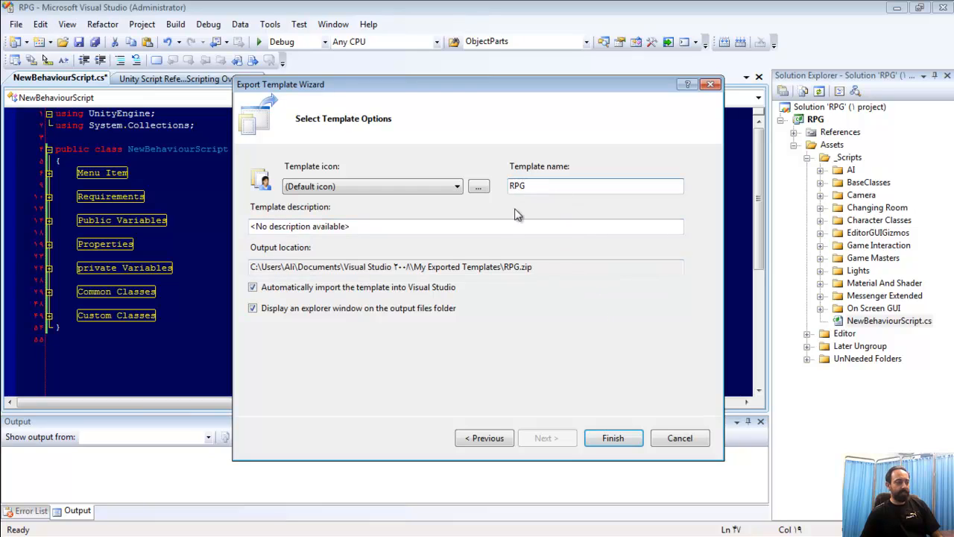
pyautogui.moveTo(435, 249)
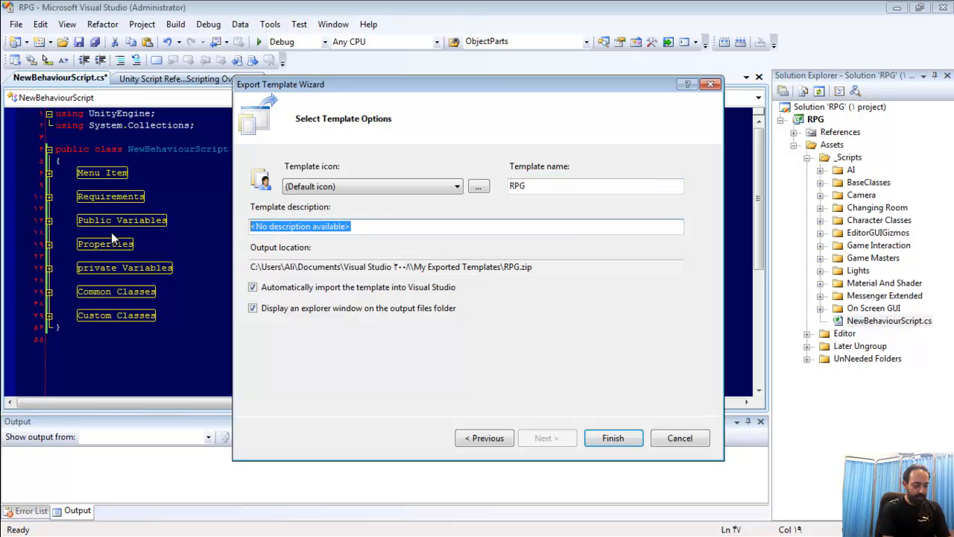
pyautogui.write('Test Template for')
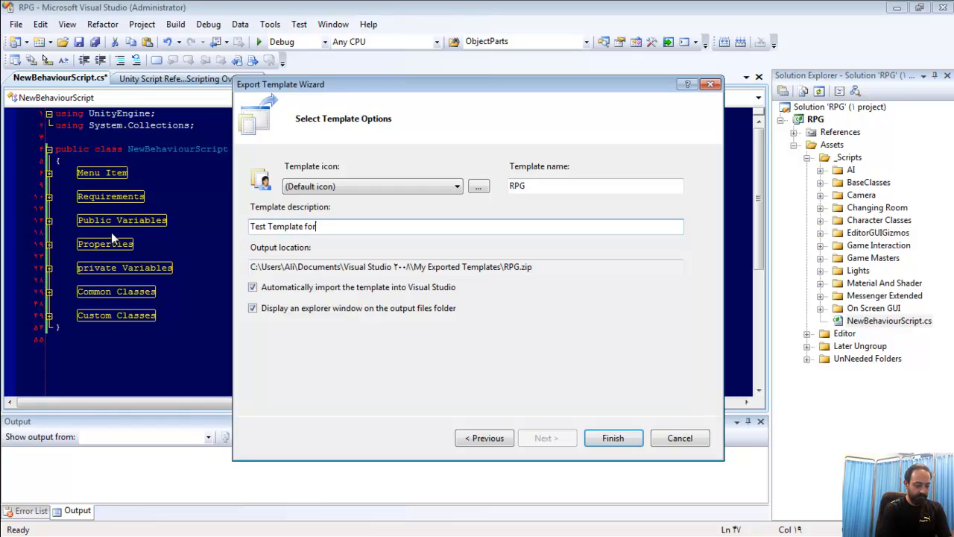
pyautogui.write('Mono Behavi')
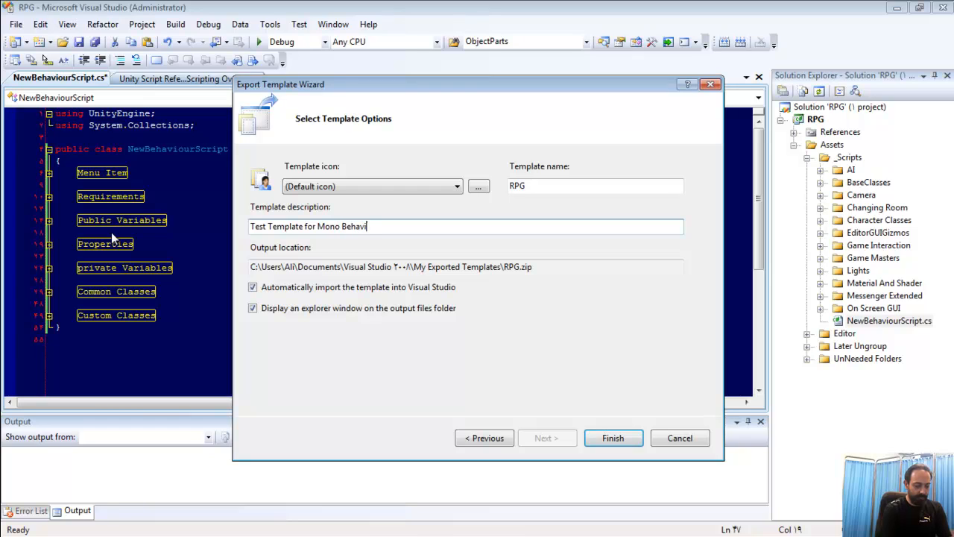
pyautogui.write('our')
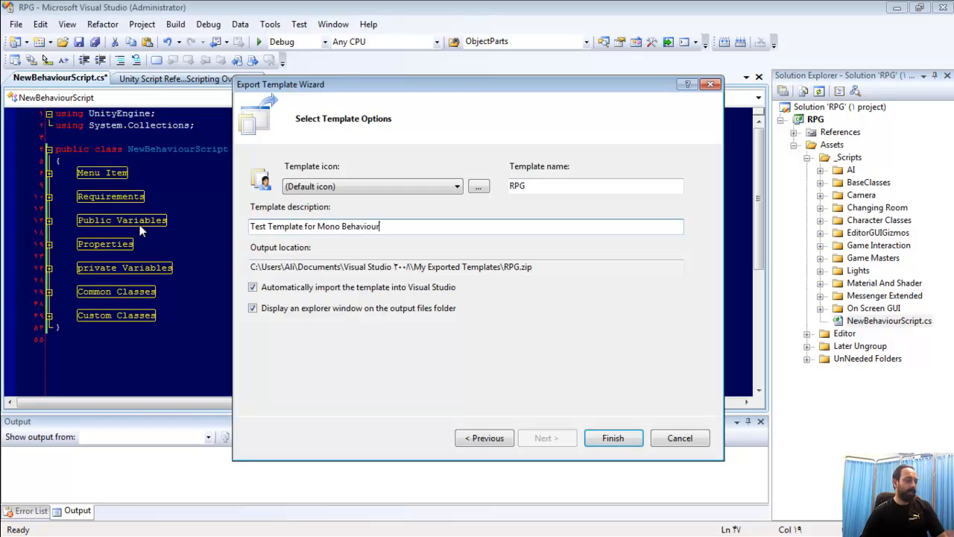
# Pick a custom .ico template icon and finish exporting the RPG template
pyautogui.click(478, 186)
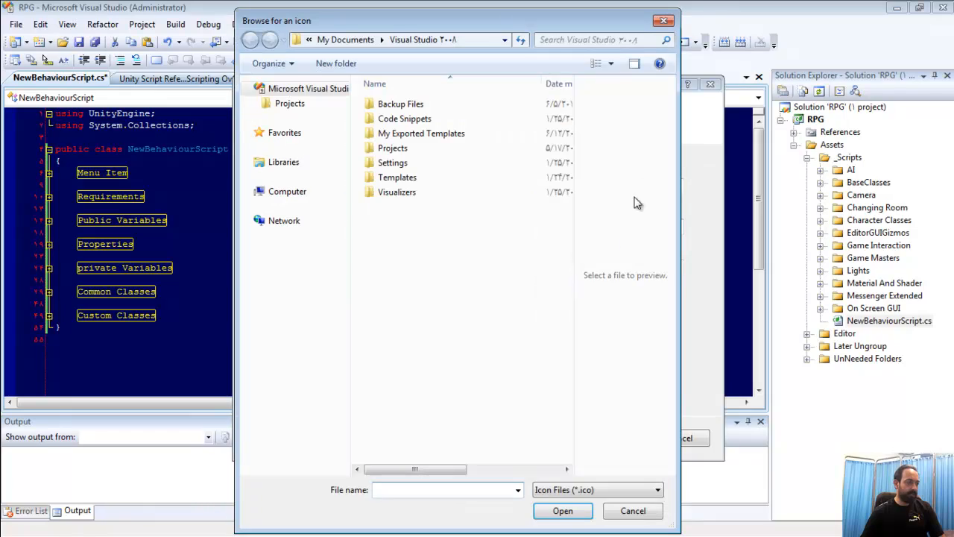
pyautogui.click(596, 39)
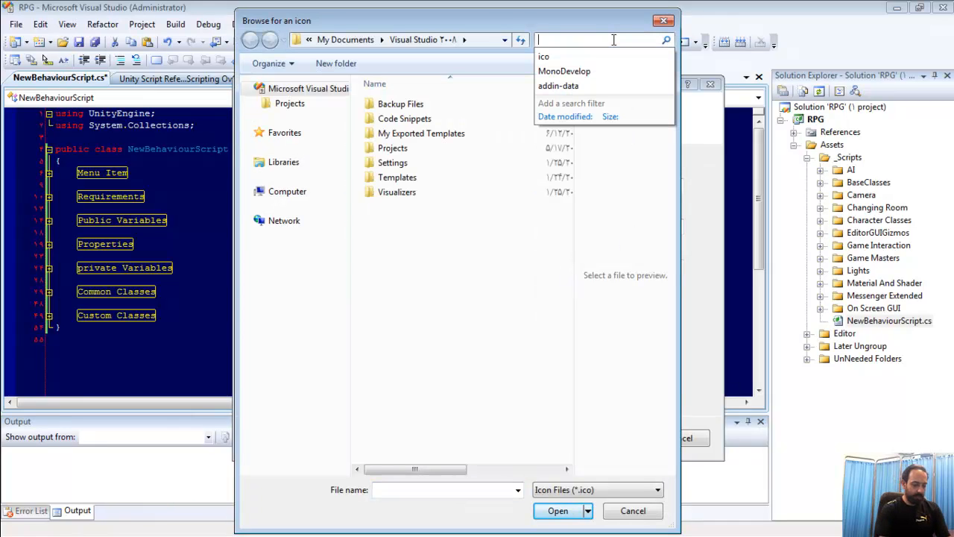
pyautogui.write('ico')
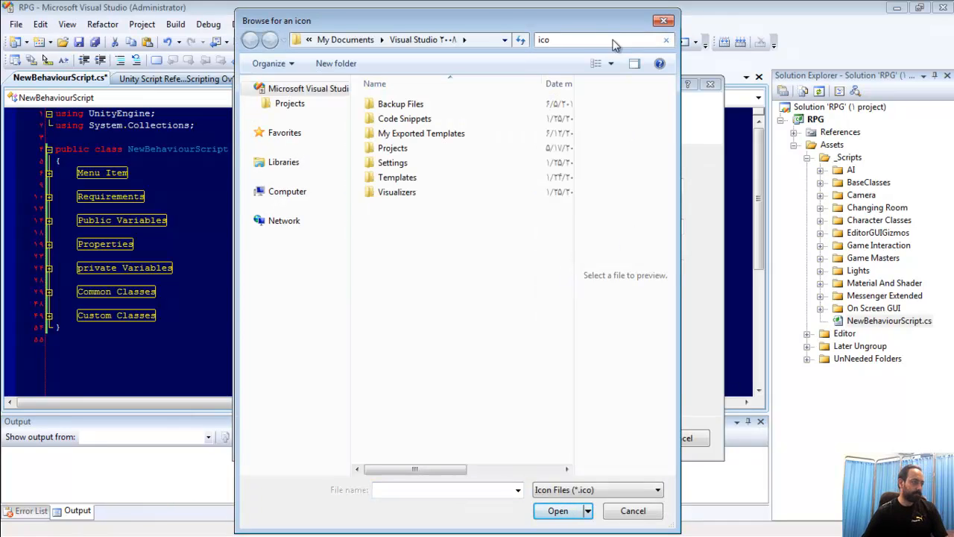
pyautogui.press('enter')
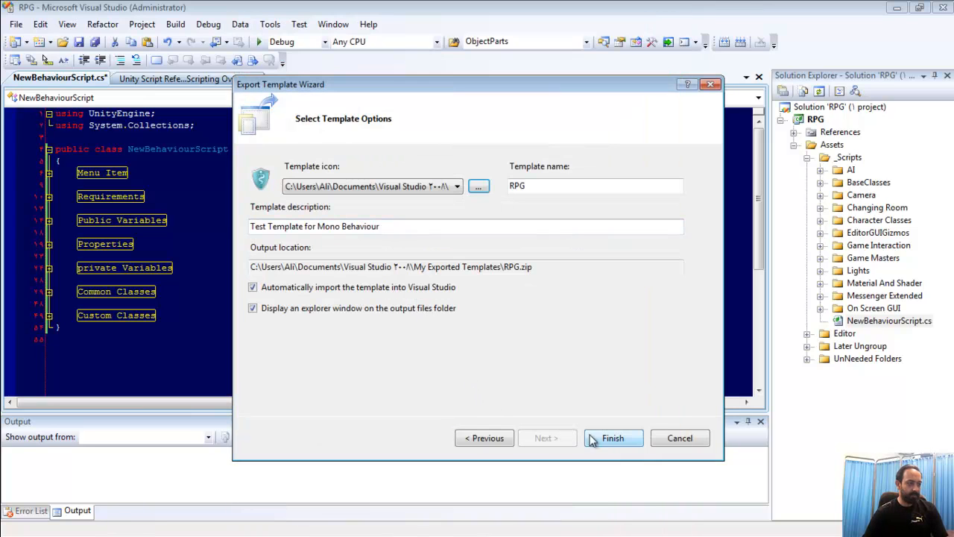
pyautogui.click(613, 438)
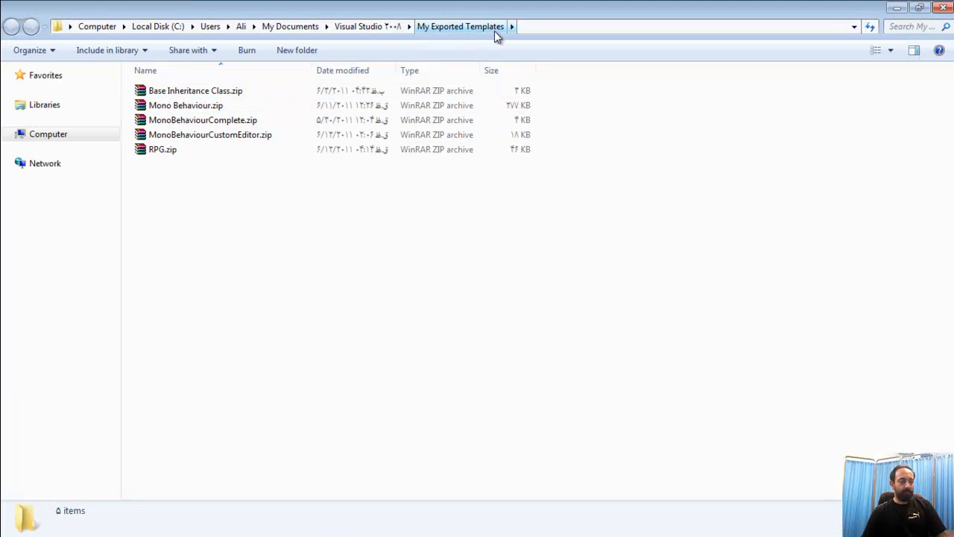
# Check RPG.zip in My Exported Templates and close the Explorer window
pyautogui.click(196, 90)
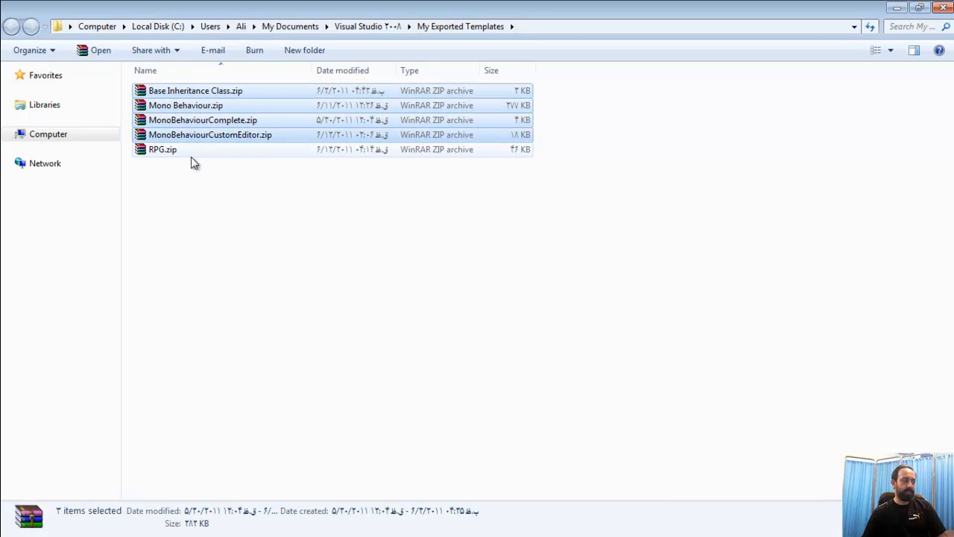
pyautogui.click(163, 149)
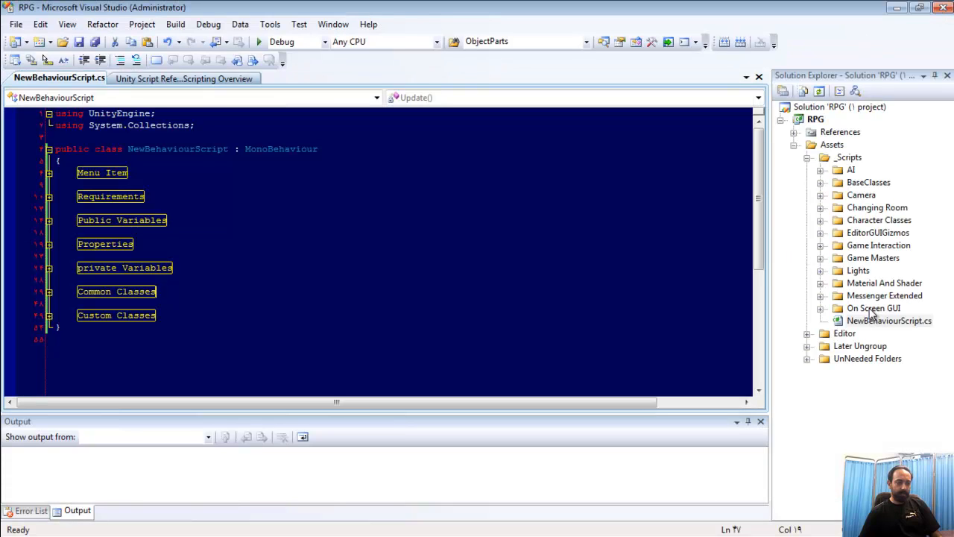
# Open Add New Item from Solution Explorer and select the RPG template
pyautogui.click(889, 321)
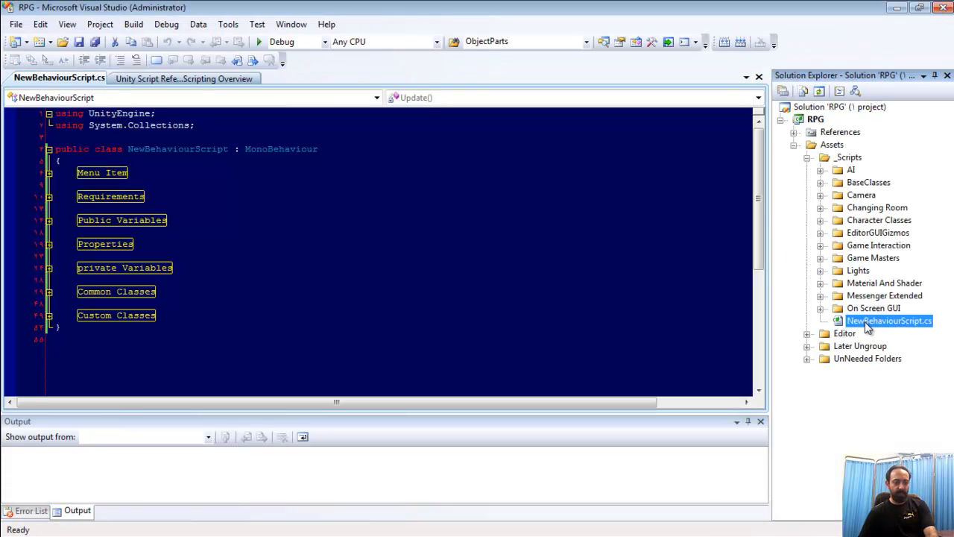
pyautogui.click(184, 77)
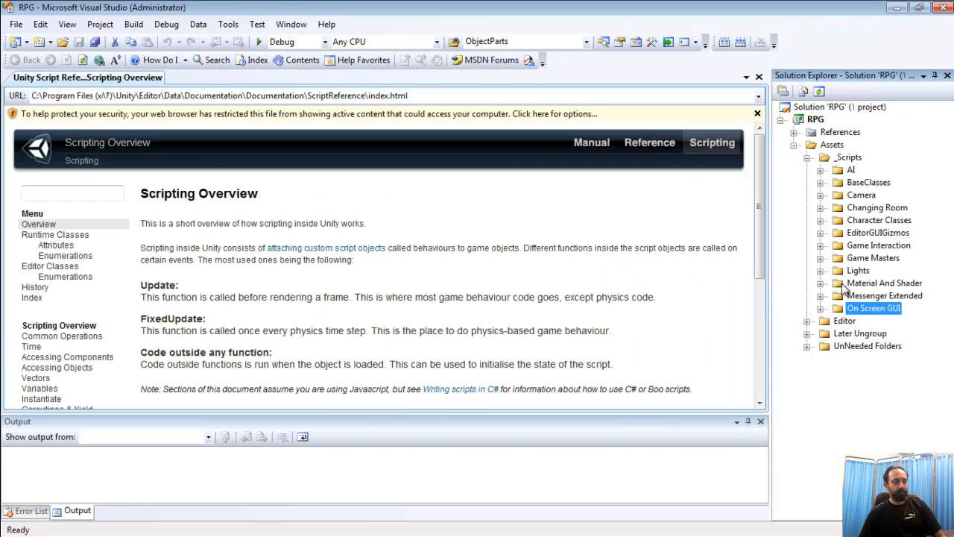
pyautogui.rightClick(849, 156)
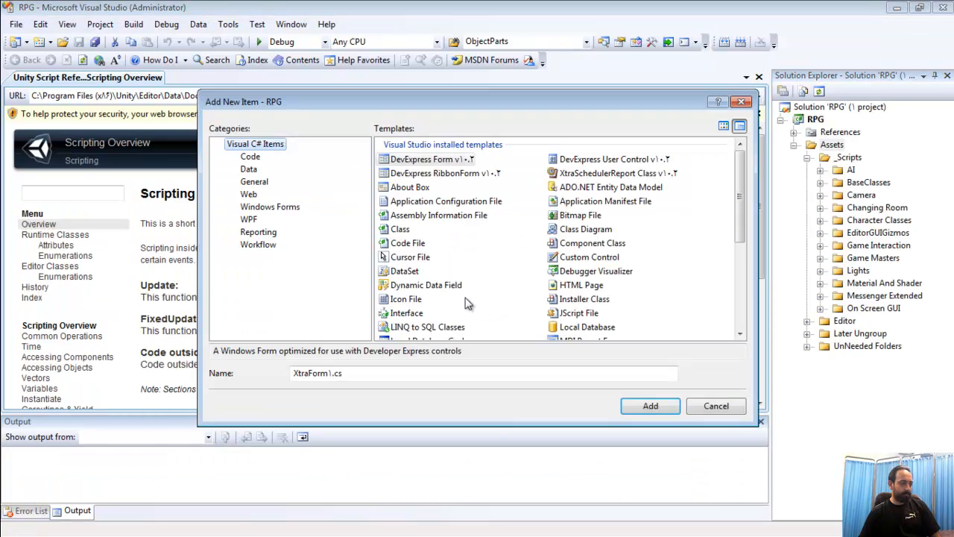
pyautogui.scroll(-3)
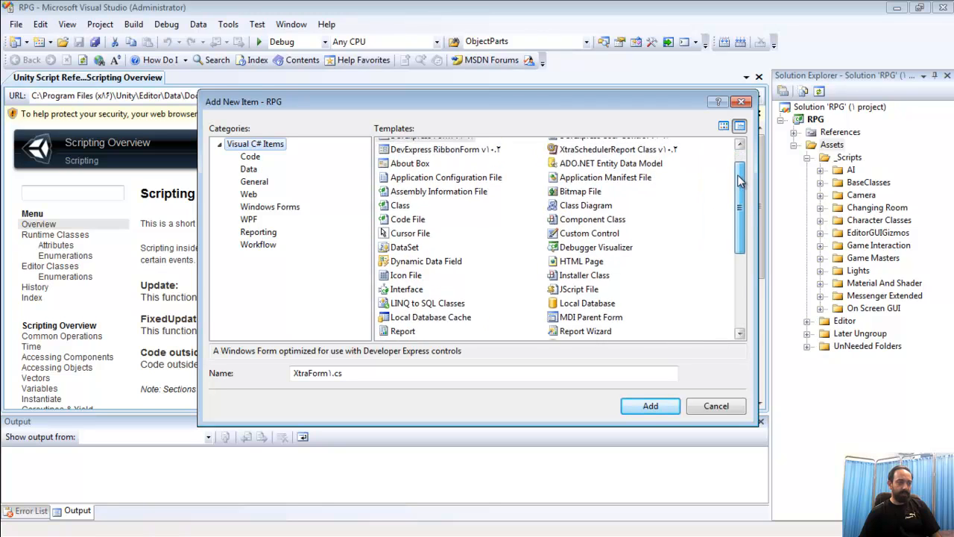
pyautogui.scroll(-3)
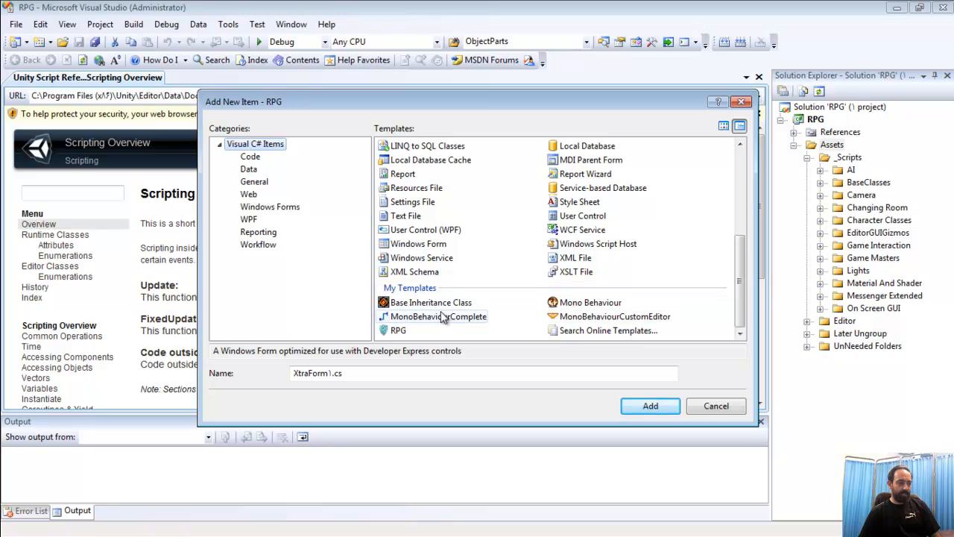
pyautogui.click(398, 330)
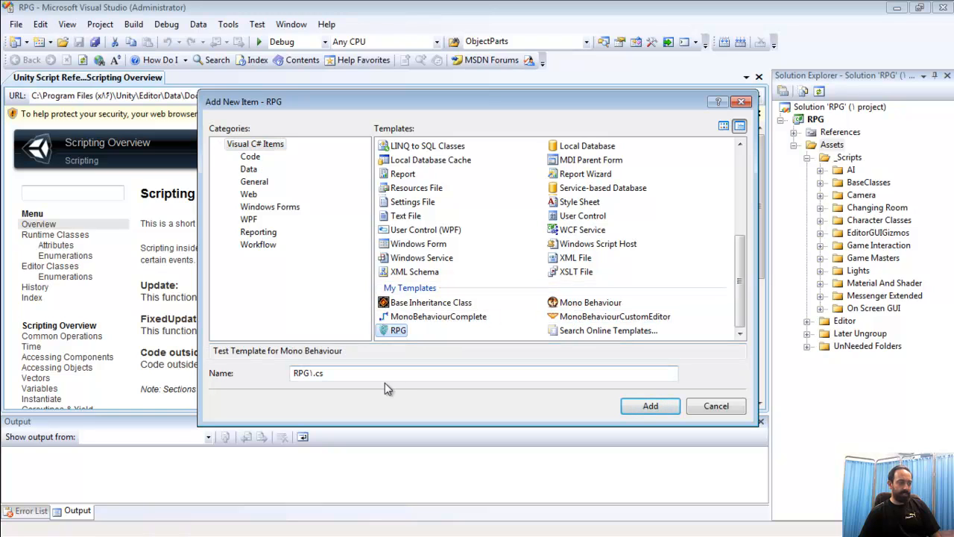
# Name the file Alireza.cs, add it, and select the Alireza class name
pyautogui.click(310, 373)
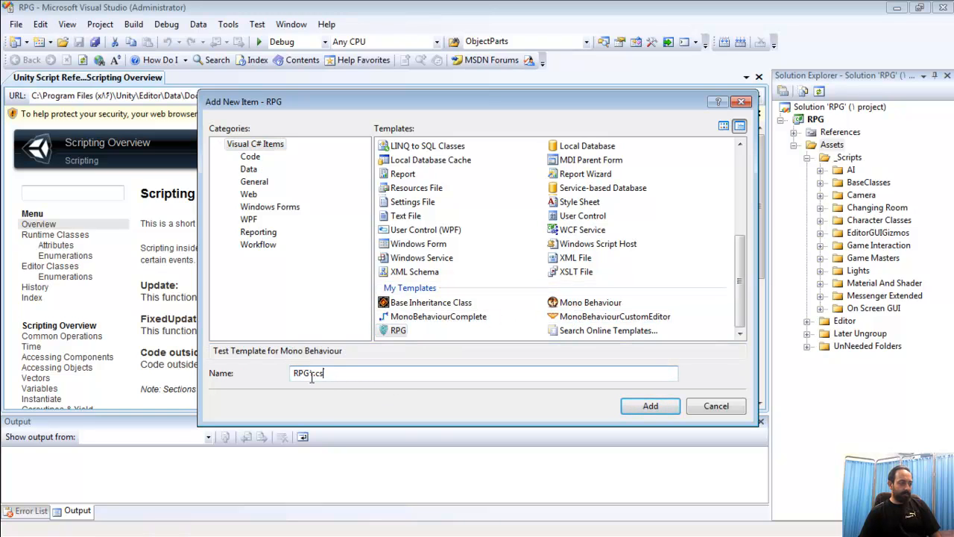
pyautogui.doubleClick(302, 372)
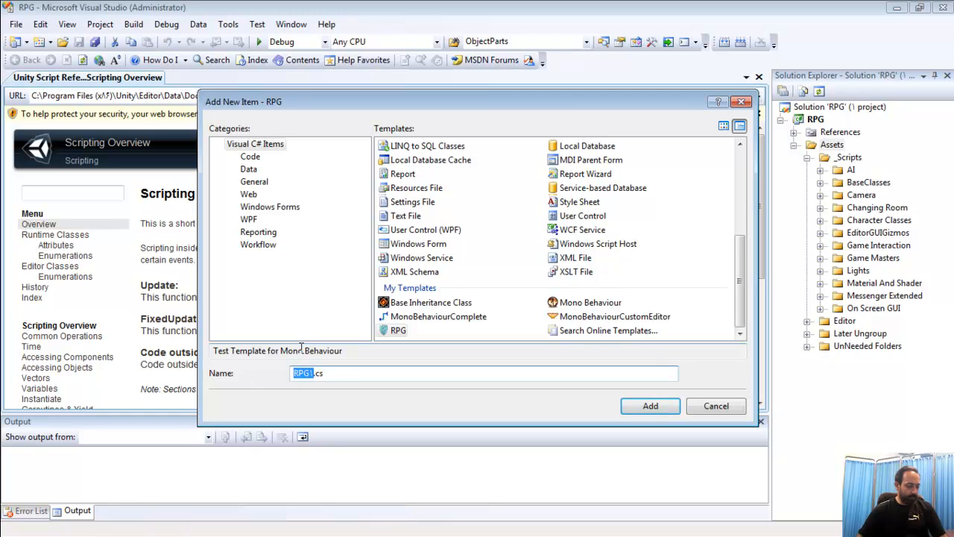
pyautogui.write('Alireza.cs')
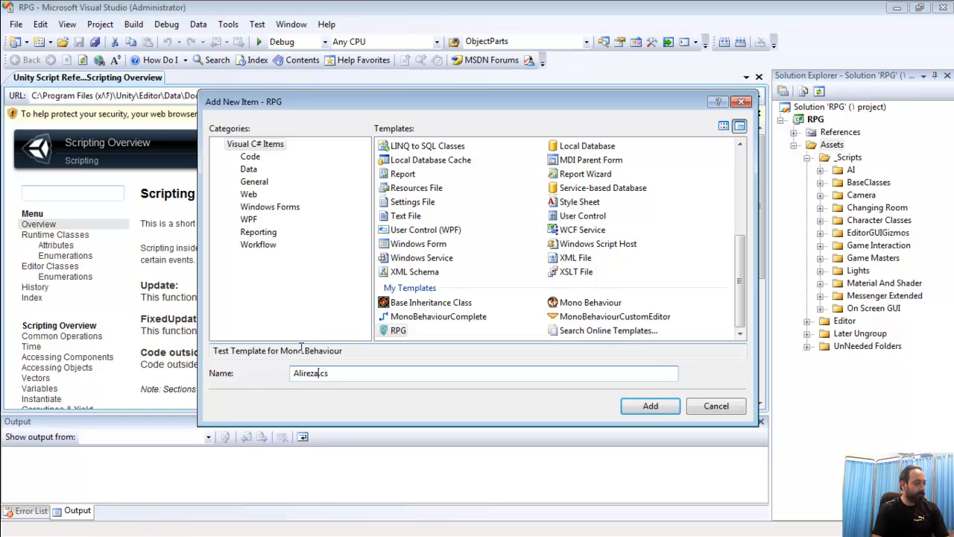
pyautogui.click(650, 406)
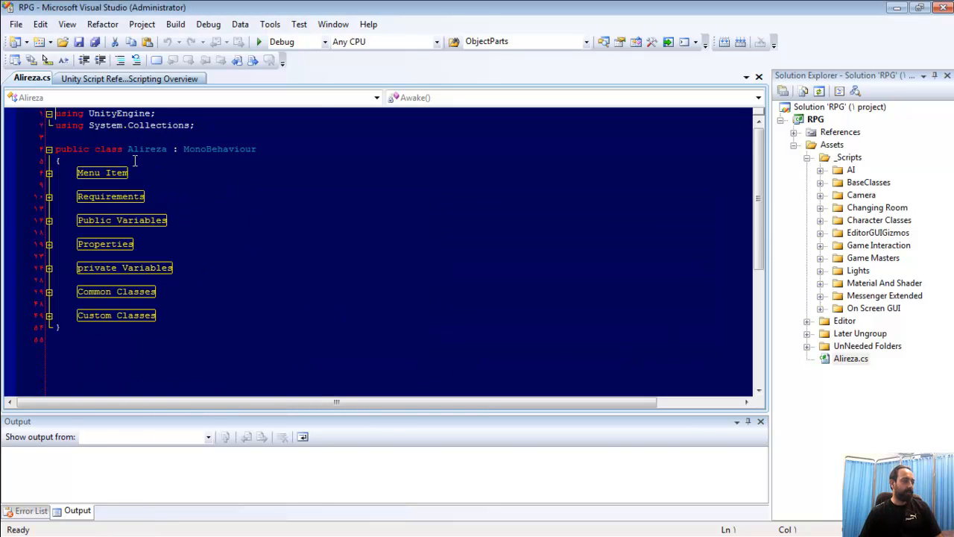
pyautogui.doubleClick(147, 148)
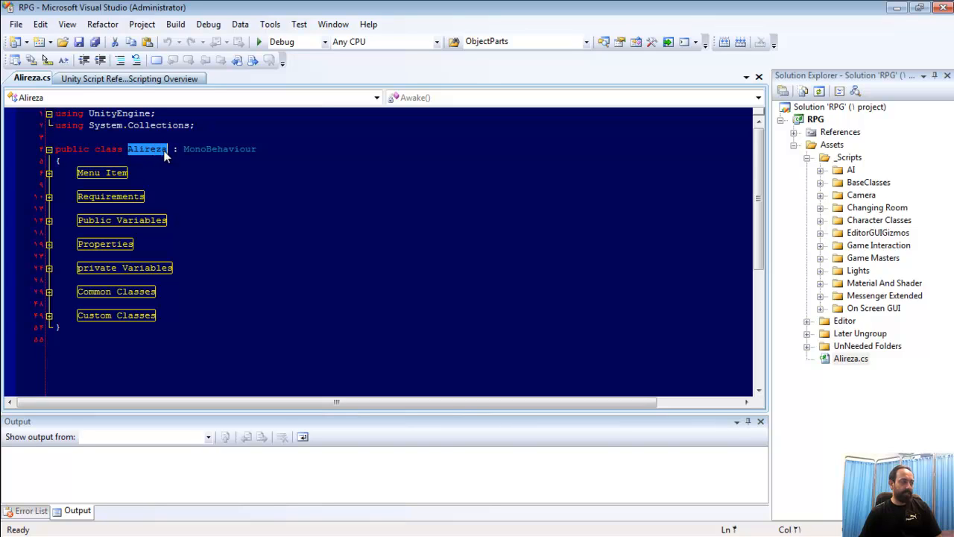
pyautogui.moveTo(55, 181)
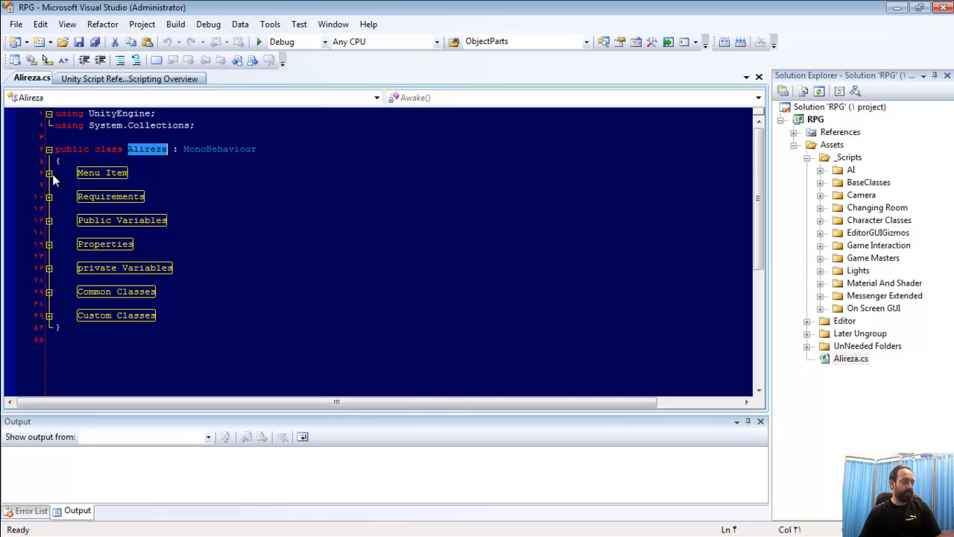